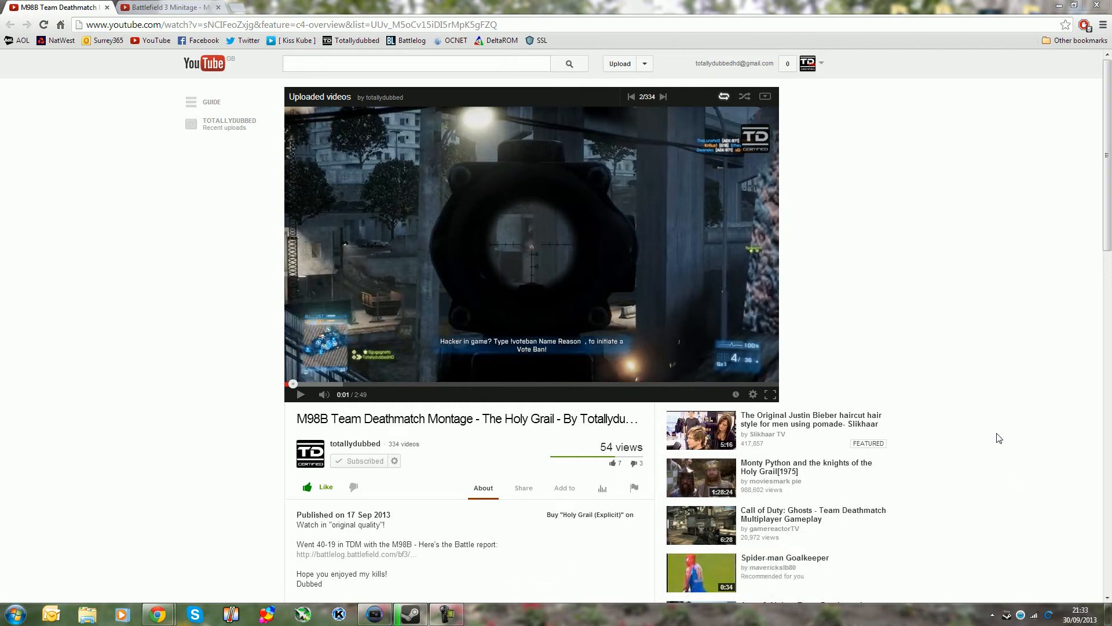
mouse_move(1004, 429)
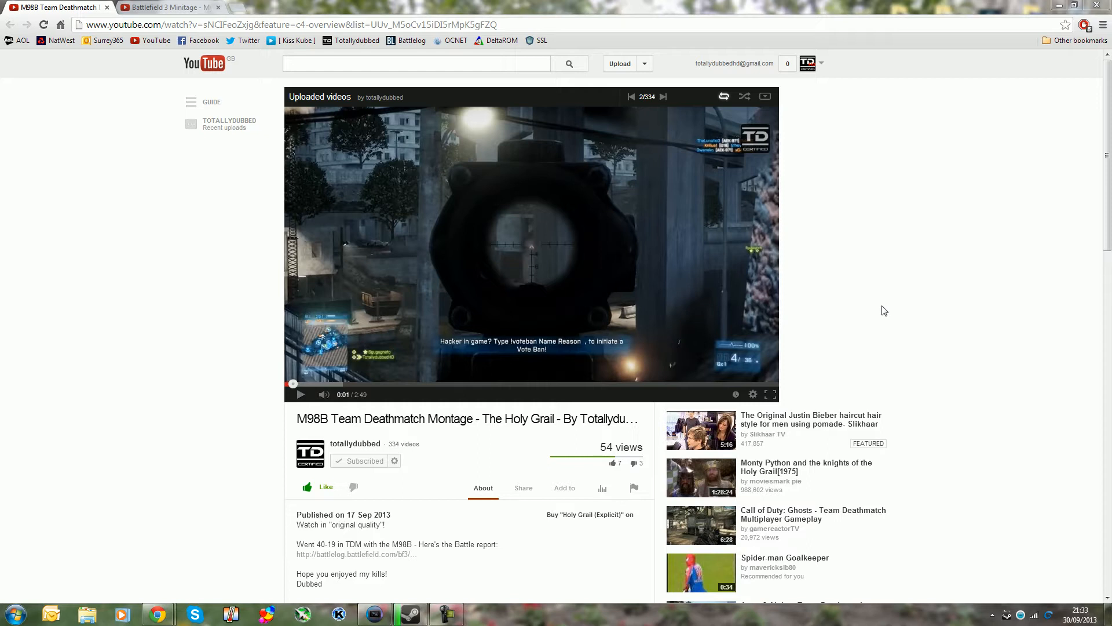
mouse_move(741, 380)
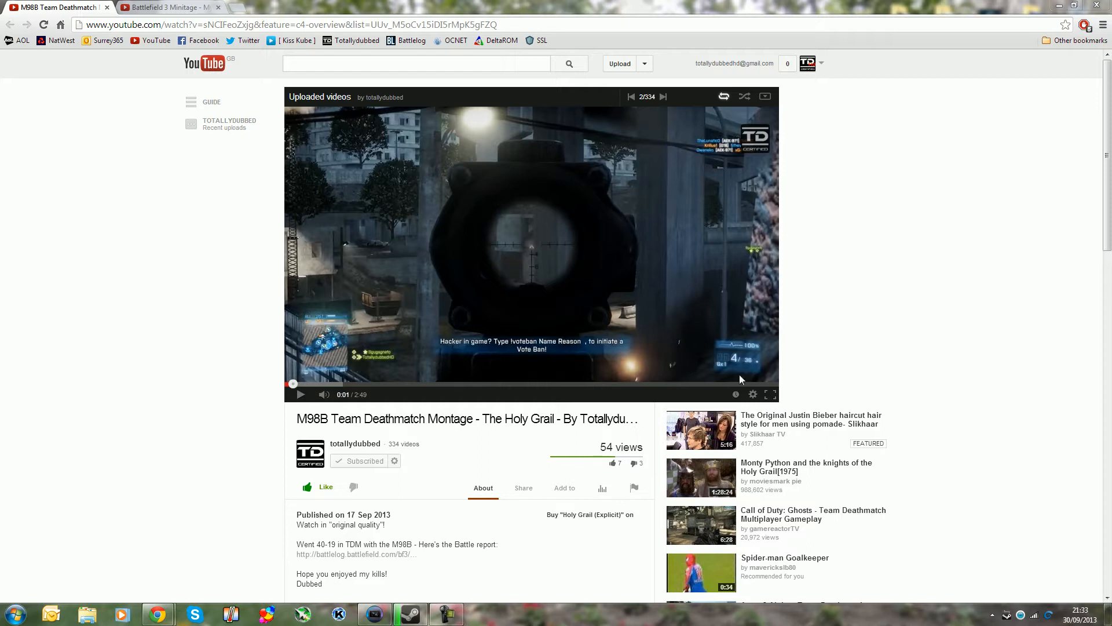
mouse_move(752, 394)
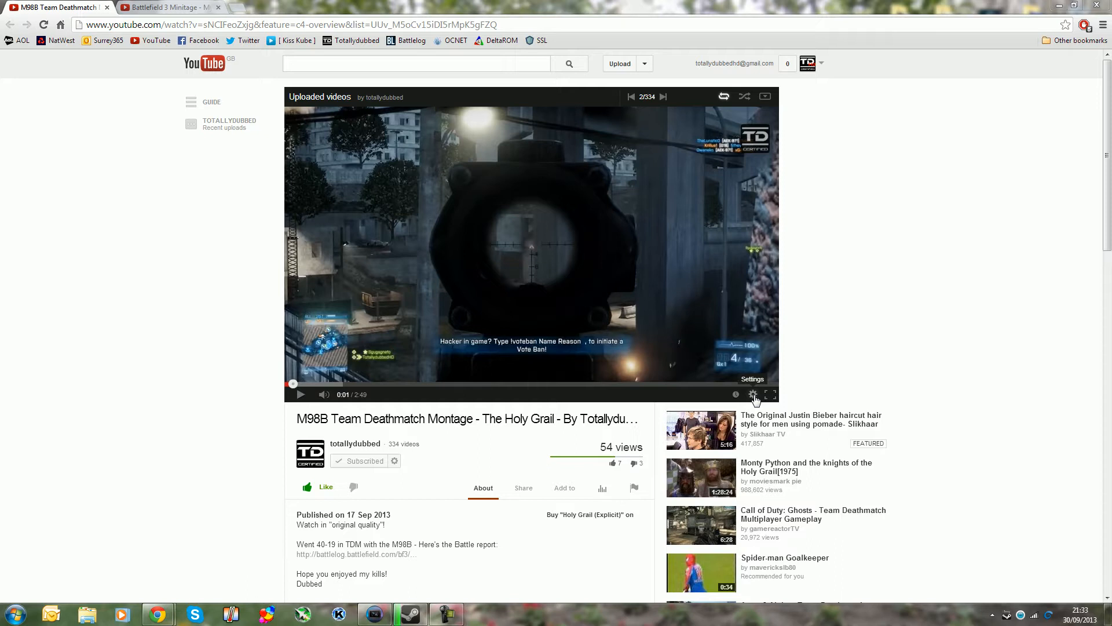
Show the montage video's quality list, where 1440p is offered.
click(752, 394)
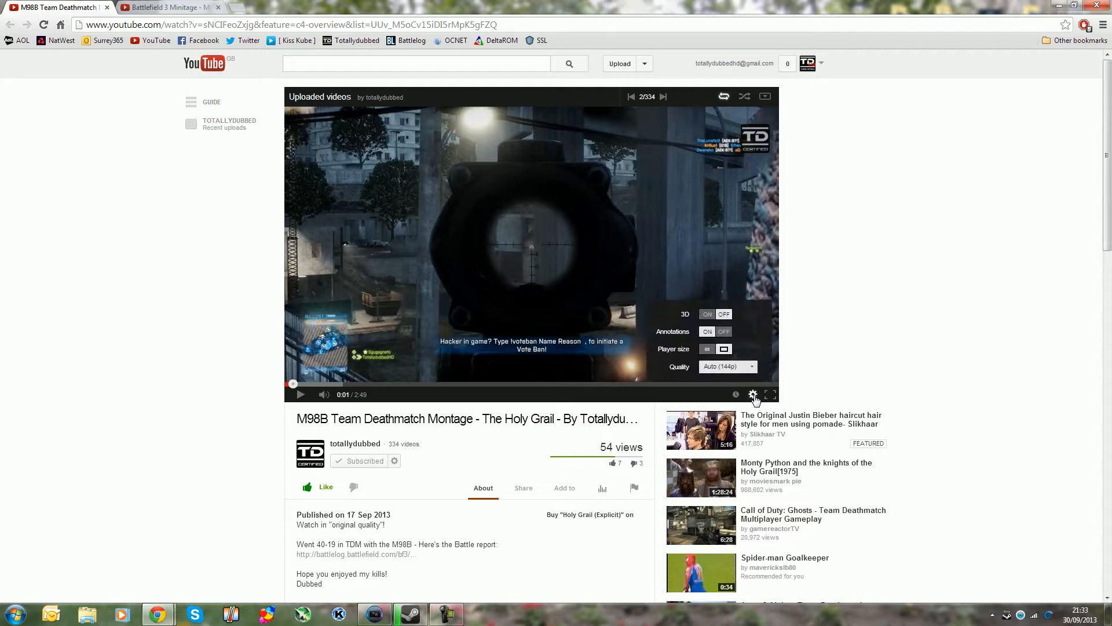
click(727, 367)
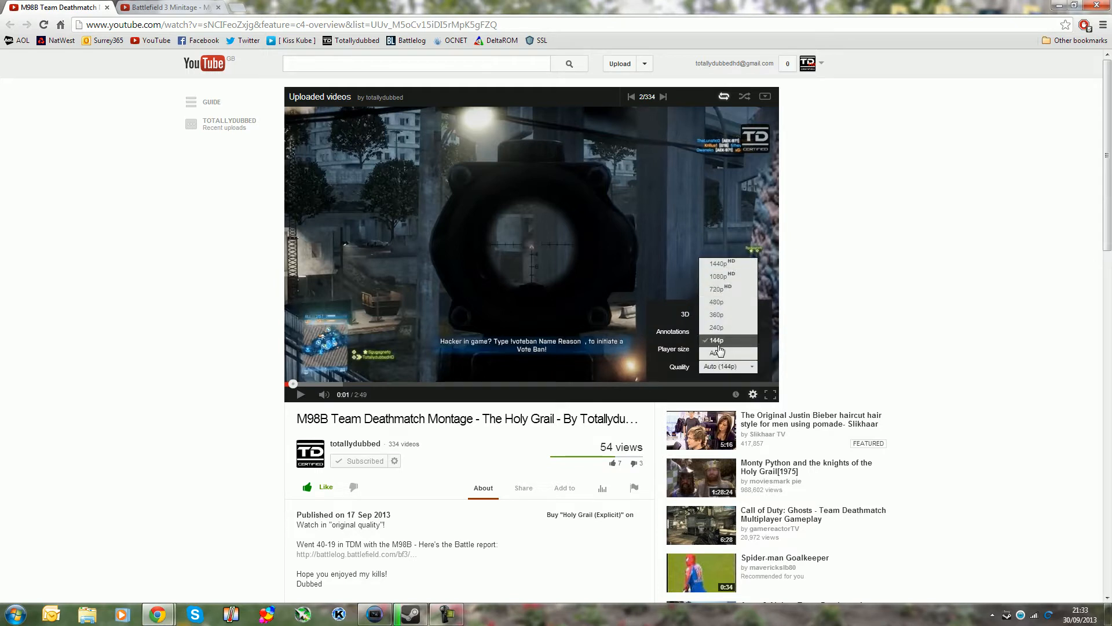
mouse_move(718, 268)
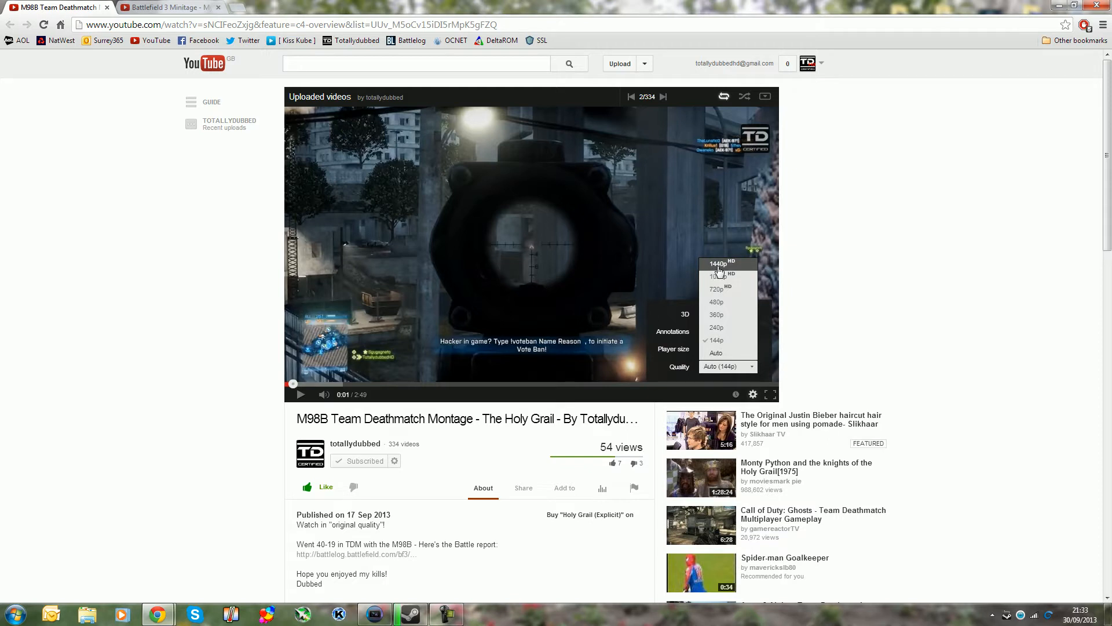
mouse_move(732, 275)
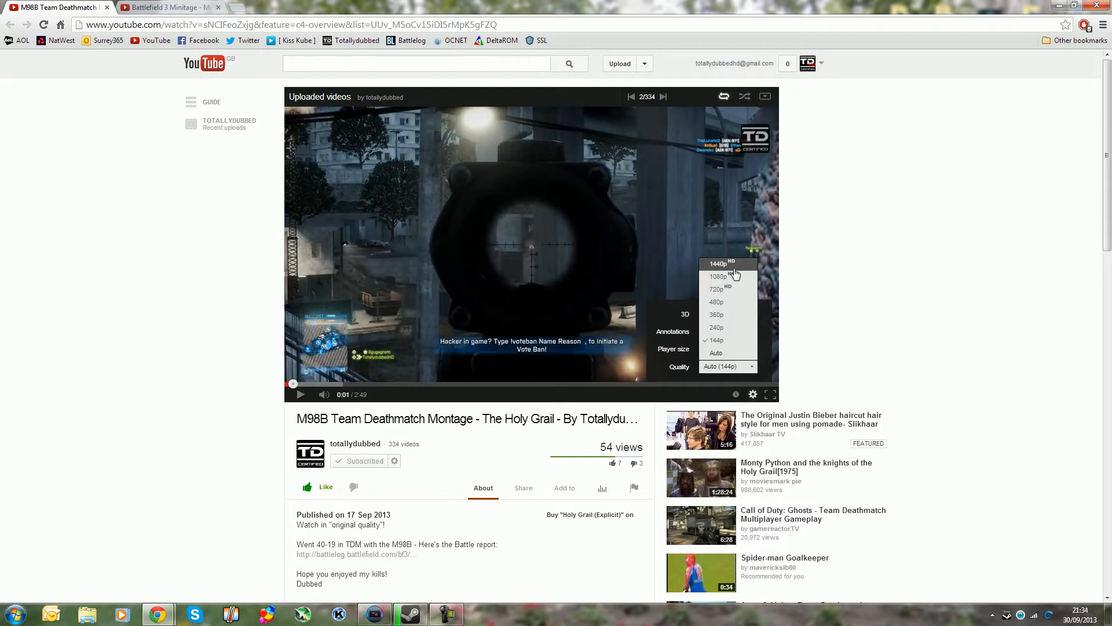
mouse_move(740, 268)
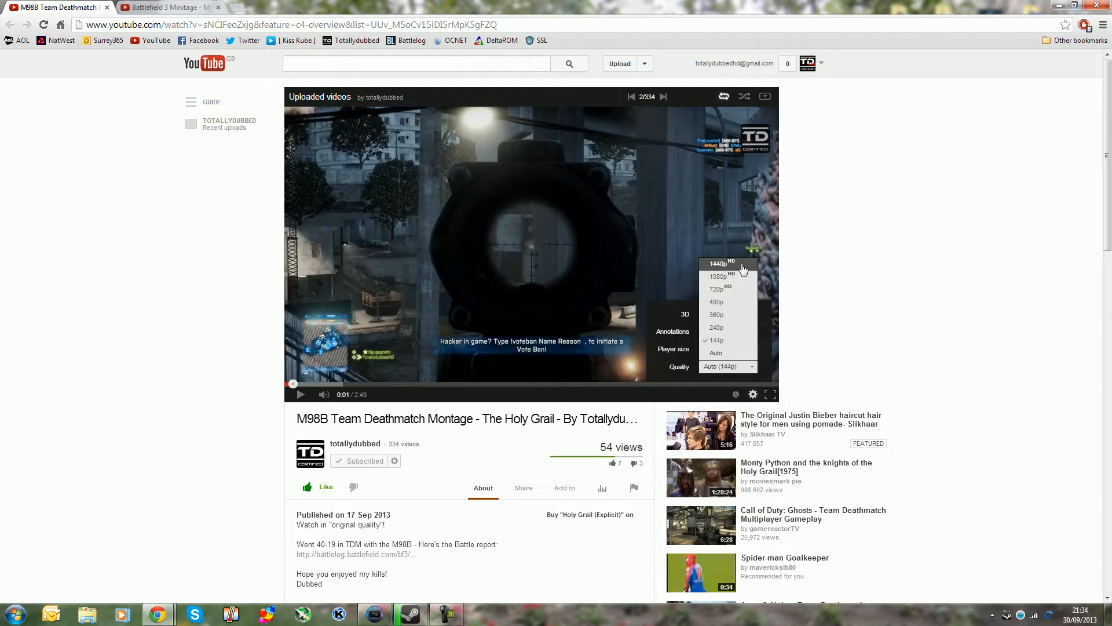
mouse_move(740, 277)
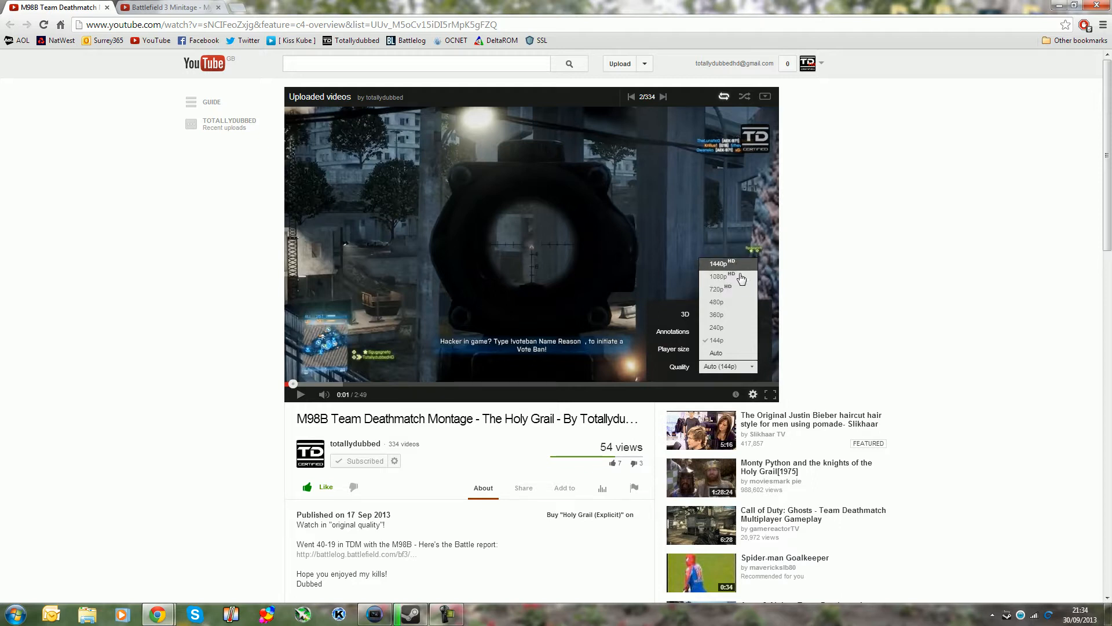
mouse_move(718, 271)
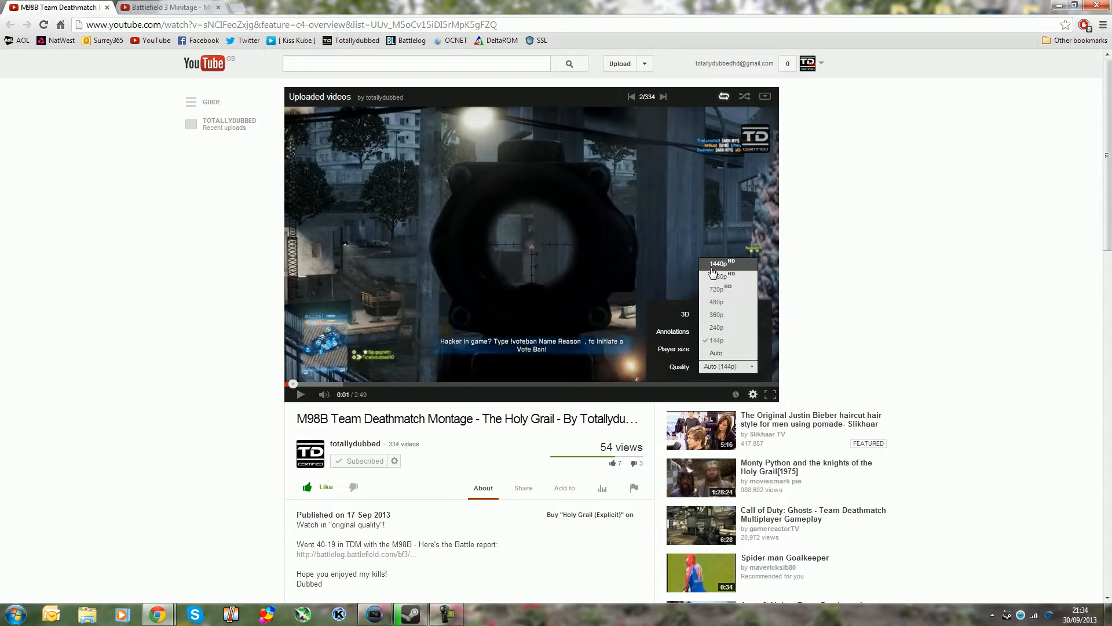
mouse_move(737, 268)
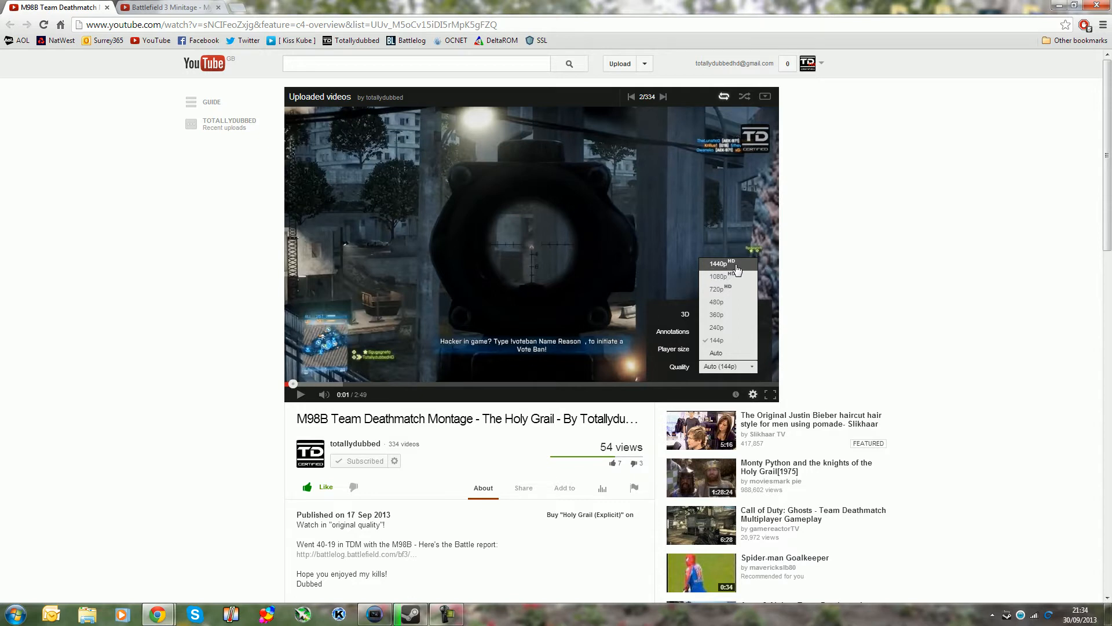
mouse_move(727, 276)
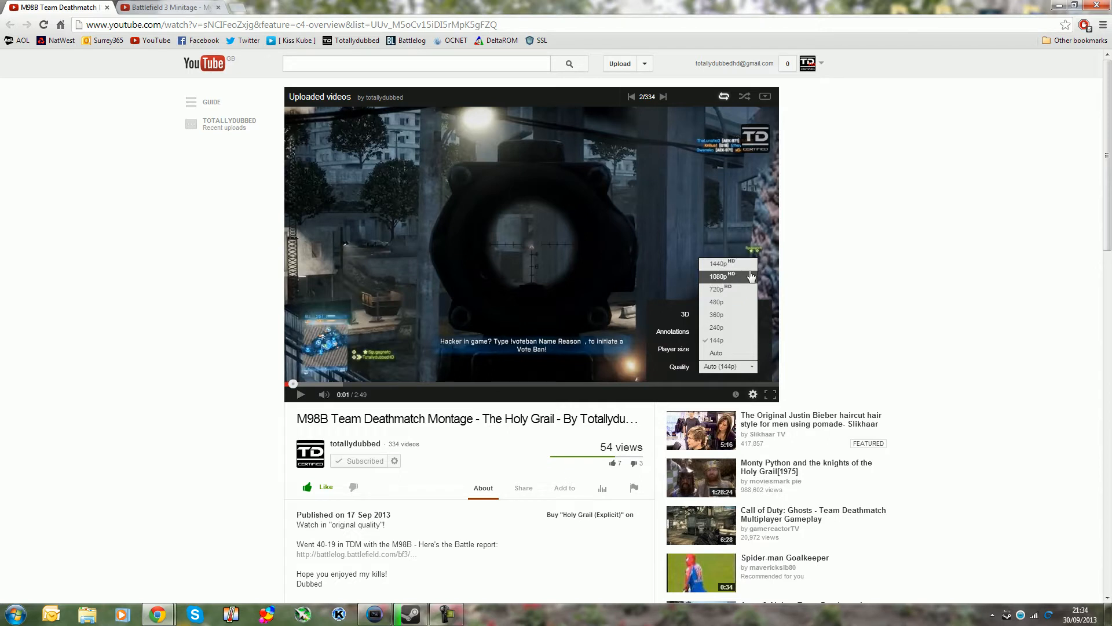
mouse_move(732, 271)
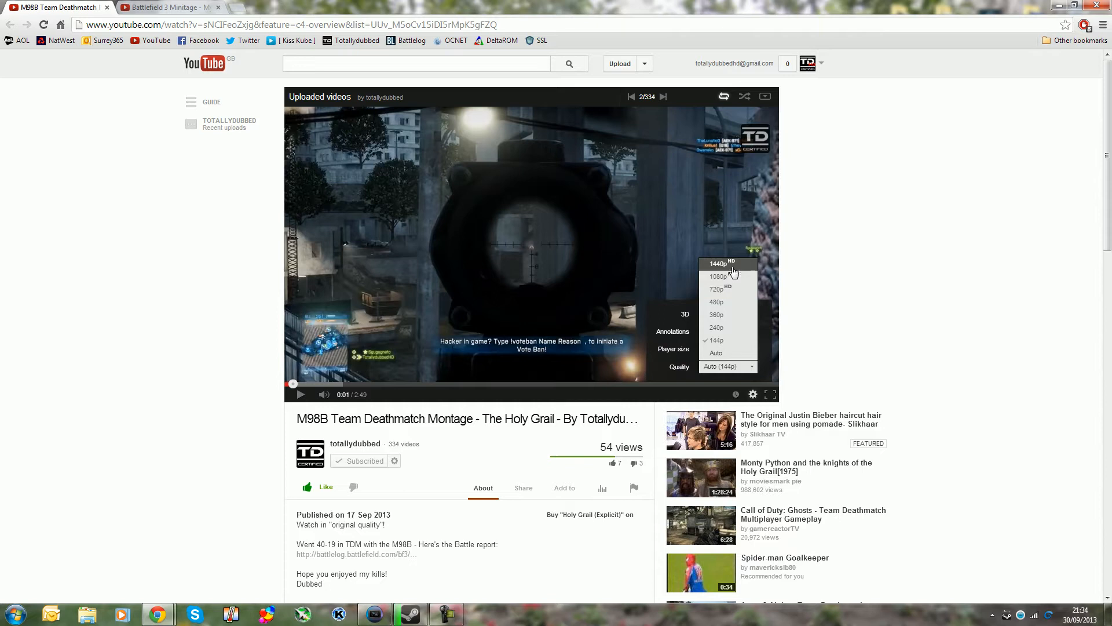
mouse_move(719, 276)
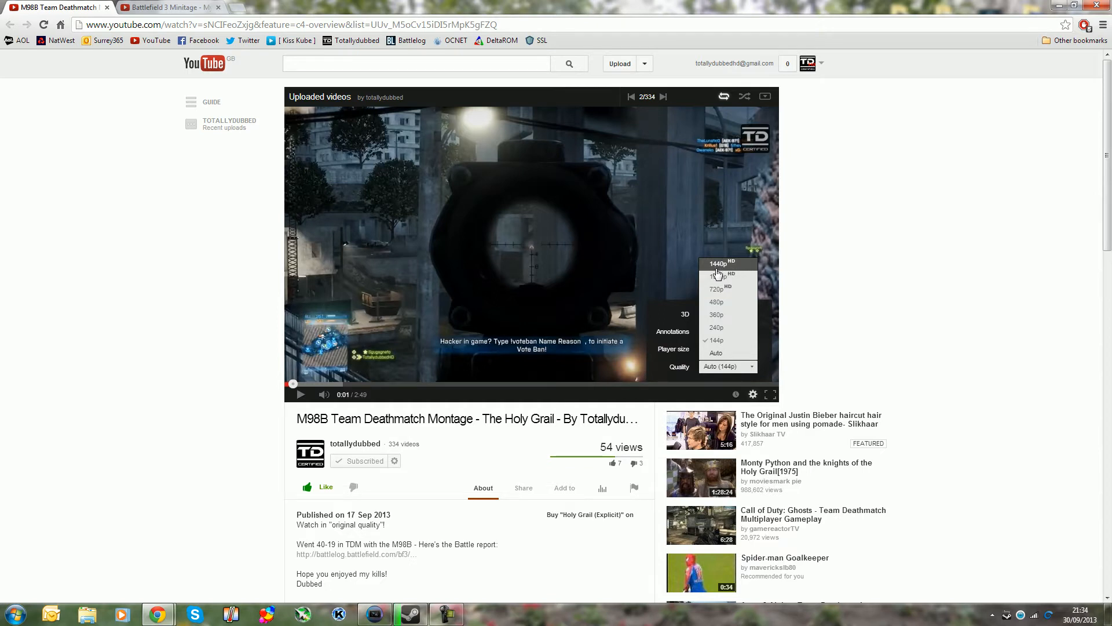
mouse_move(192, 110)
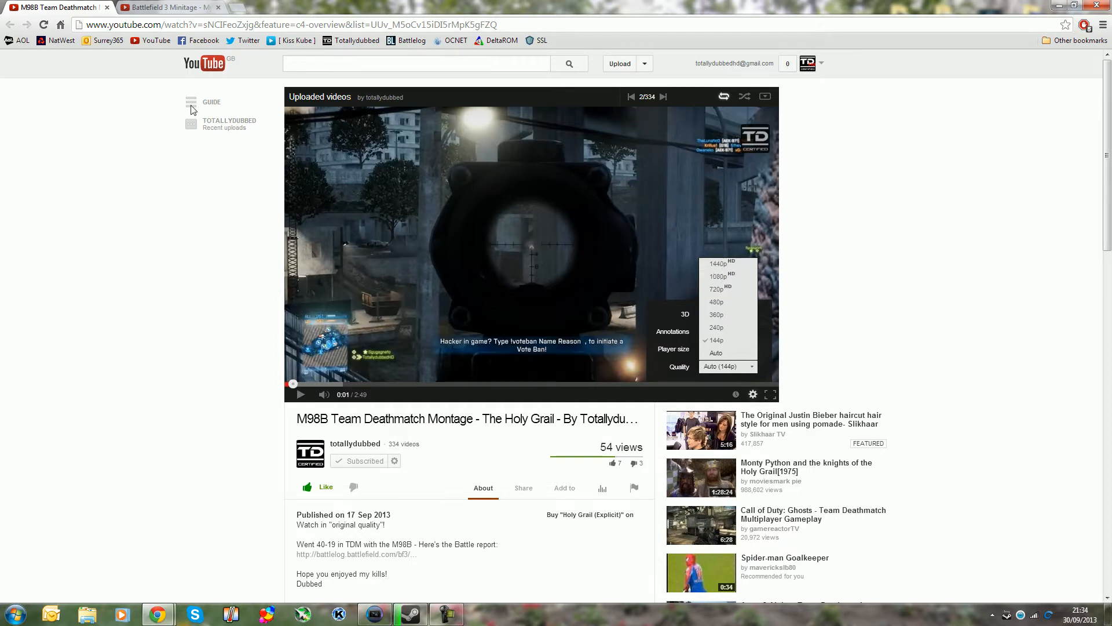
mouse_move(718, 263)
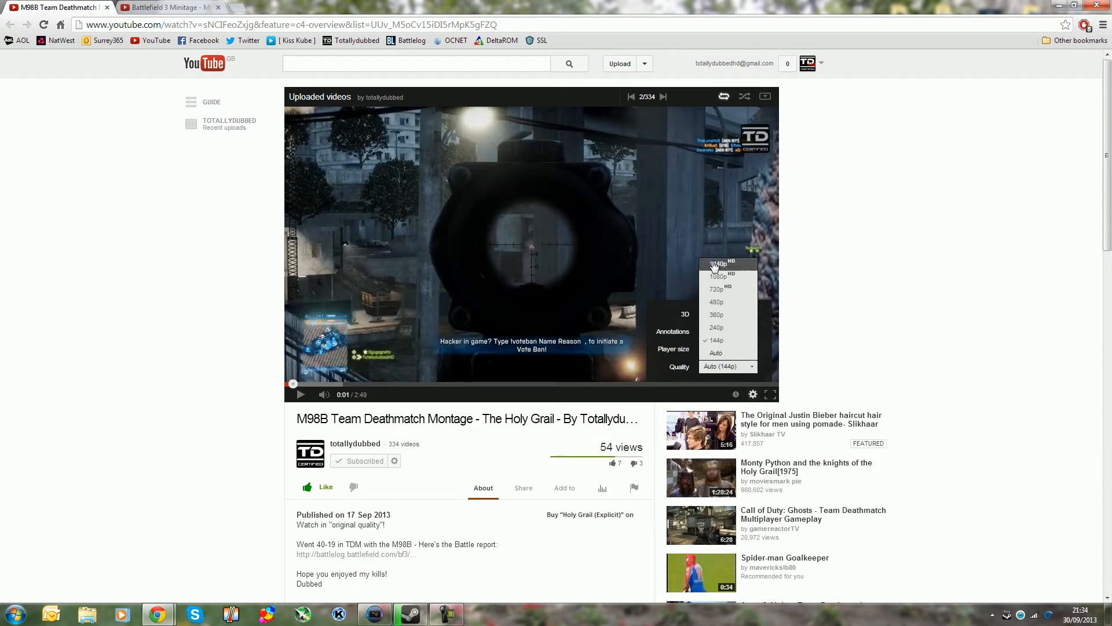
mouse_move(748, 271)
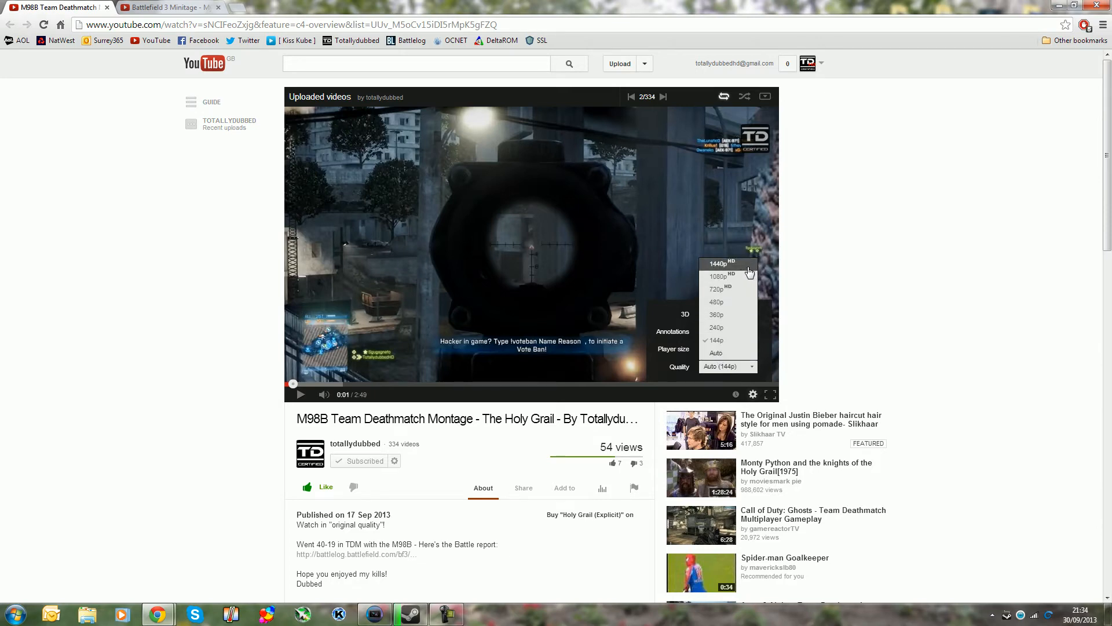
Show the Battlefield 3 Minitage video's quality list, topping out at 1080p.
click(661, 96)
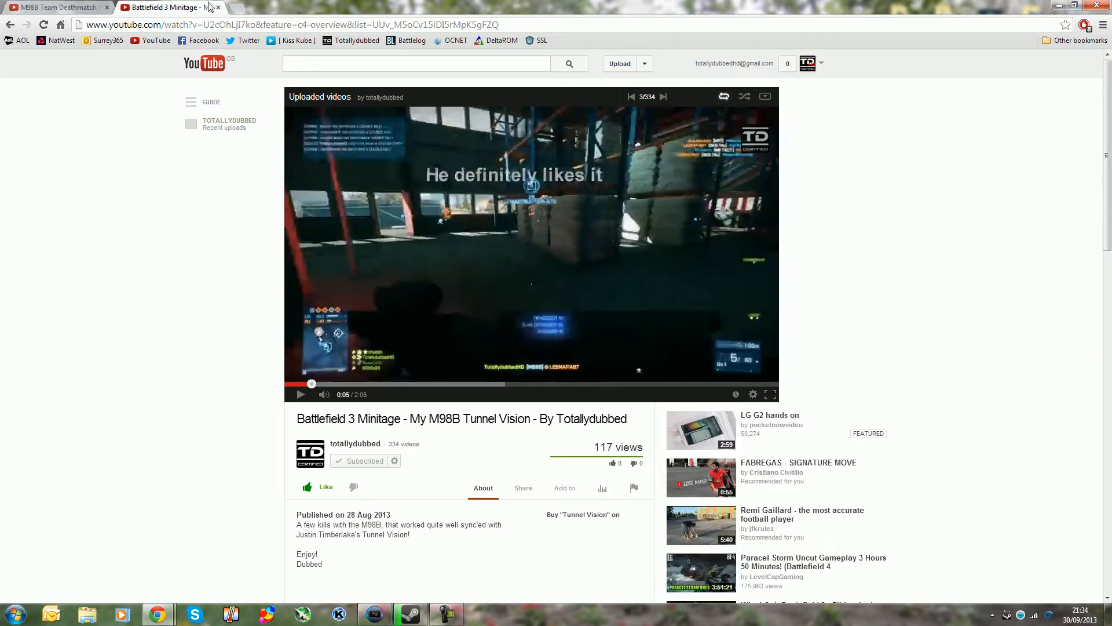
click(752, 394)
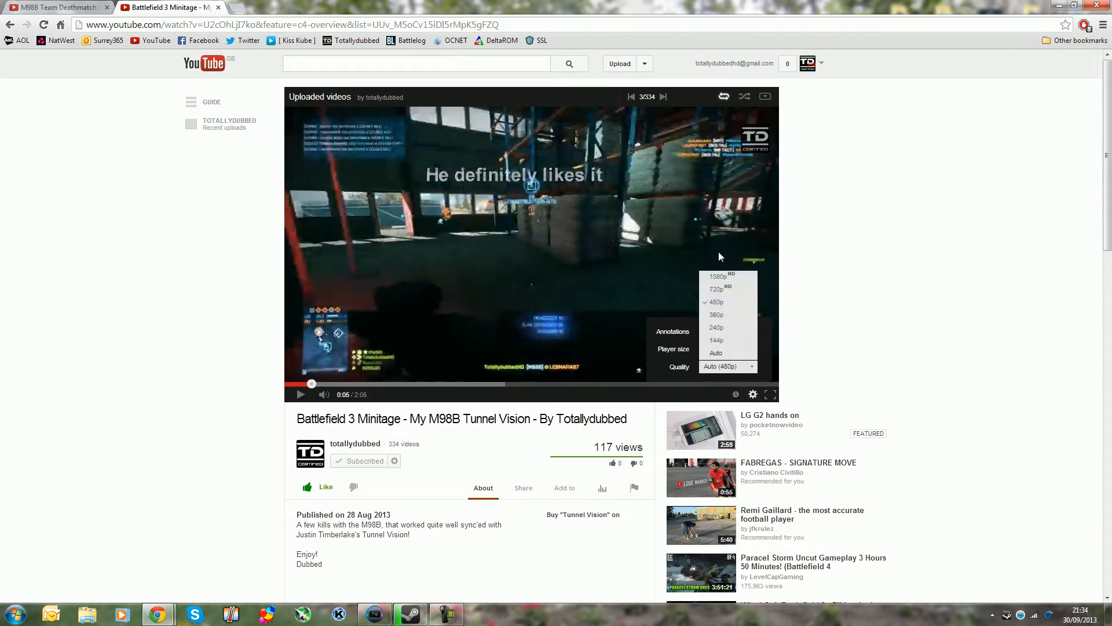
mouse_move(723, 277)
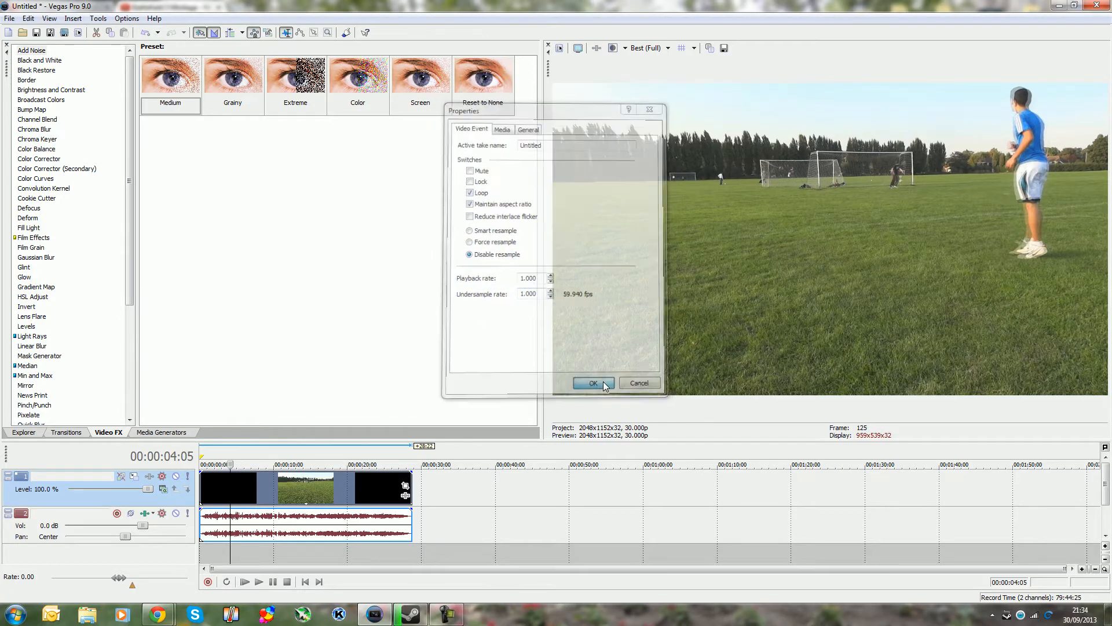
Confirm the football clip's event properties with resampling disabled.
click(593, 384)
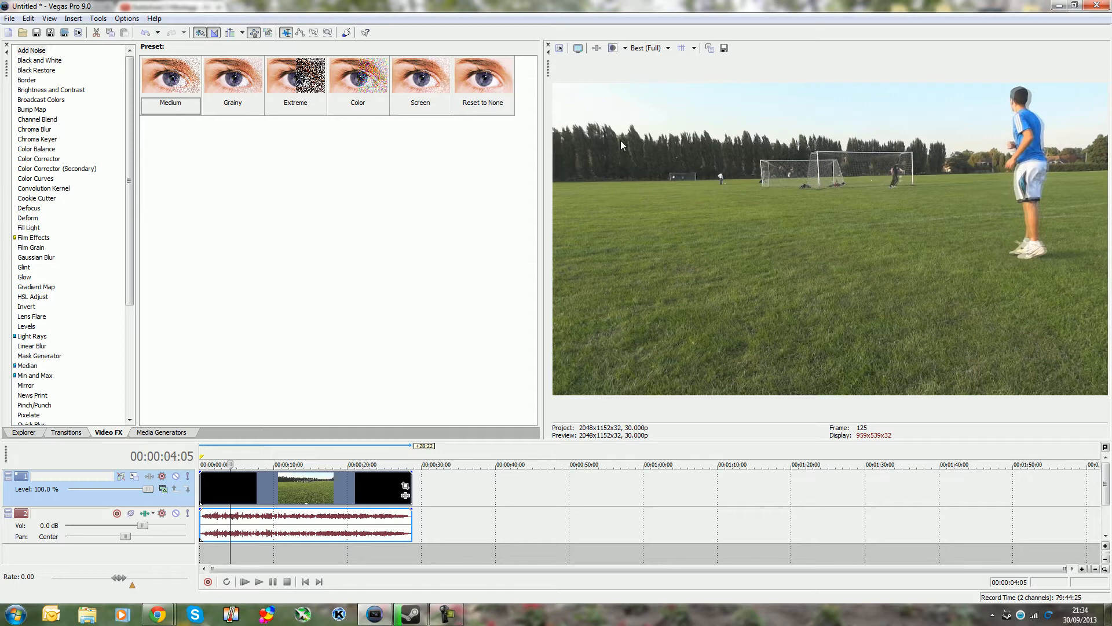
mouse_move(560, 48)
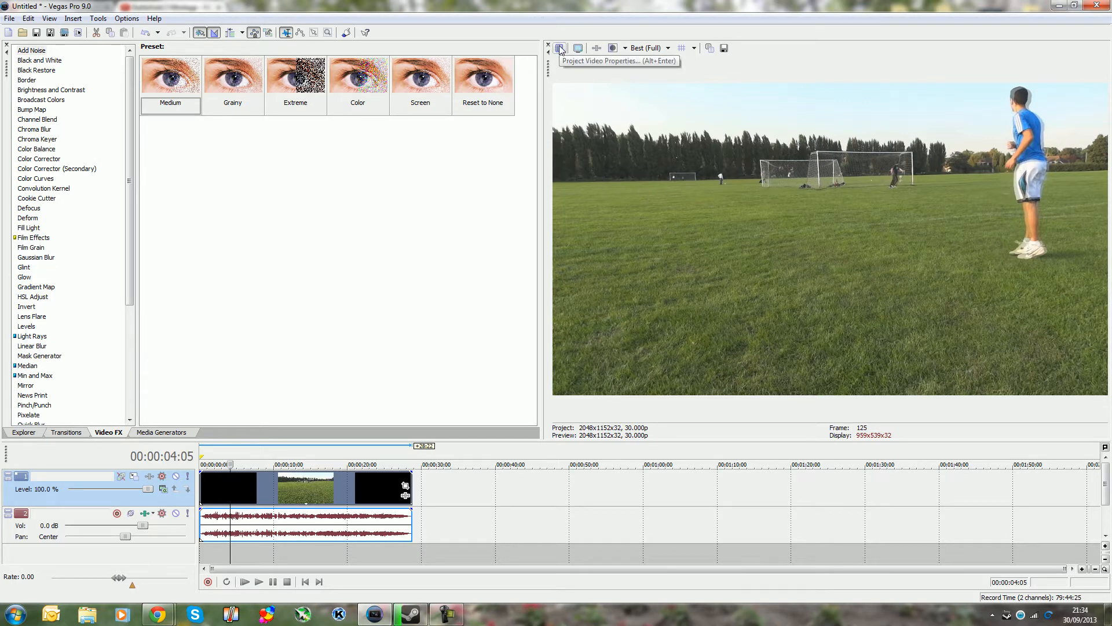
Review the project's 2048x1152, 30 fps video settings and its 48 kHz audio settings.
click(560, 47)
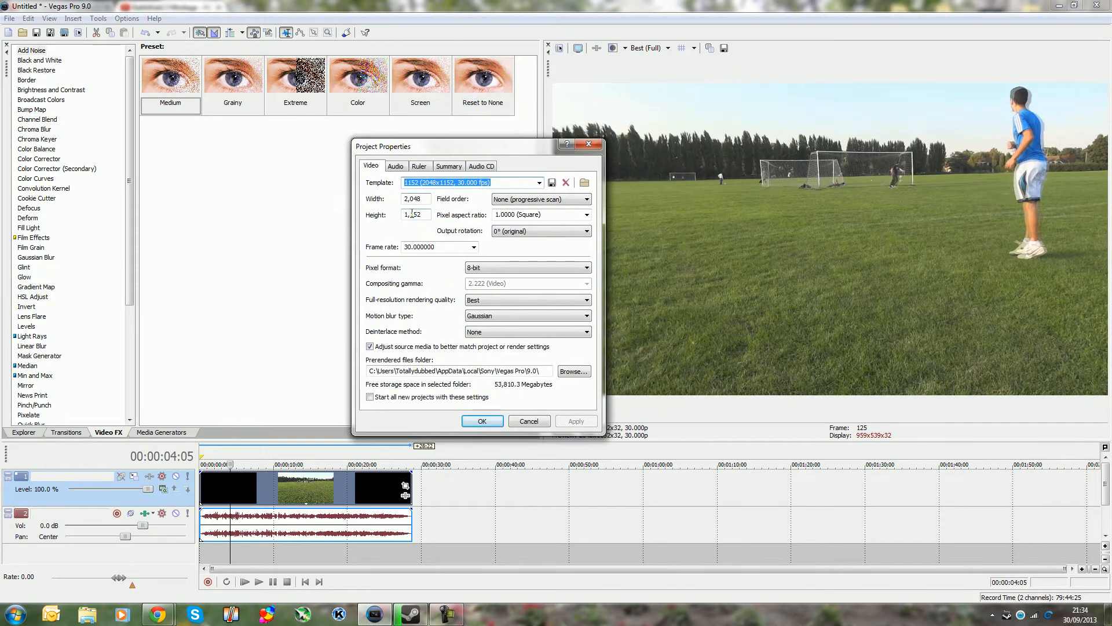
click(415, 214)
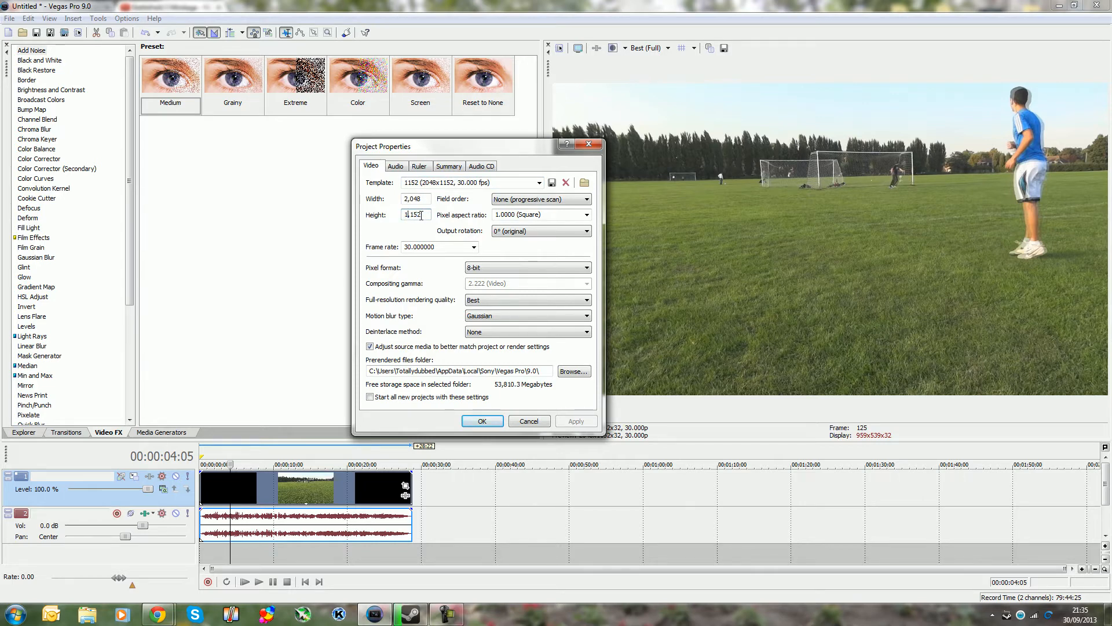
triple_click(414, 216)
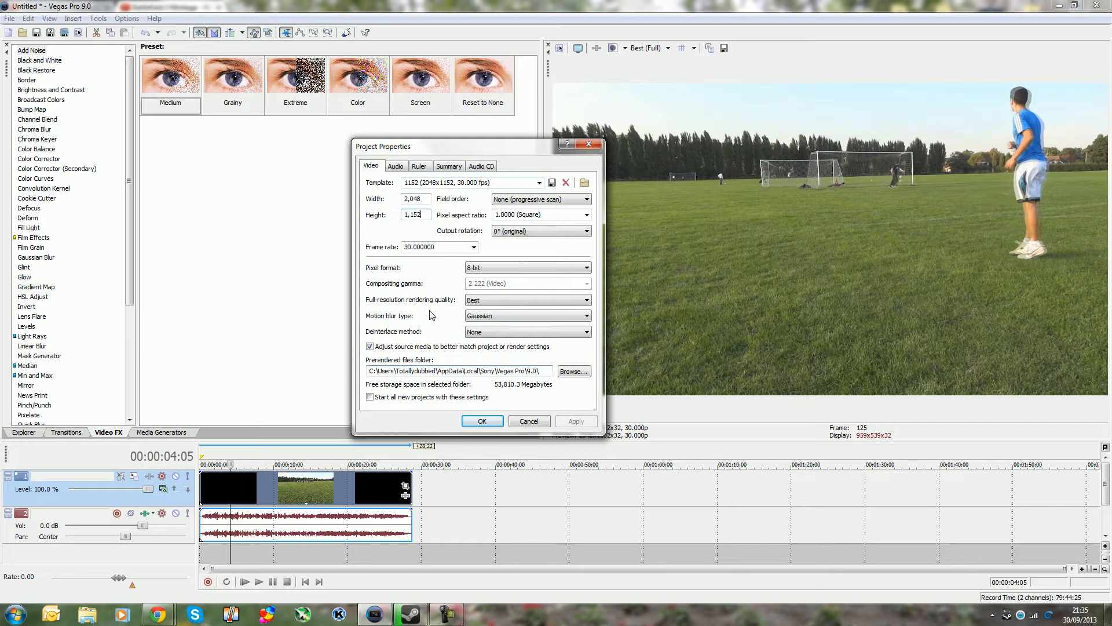
mouse_move(474, 206)
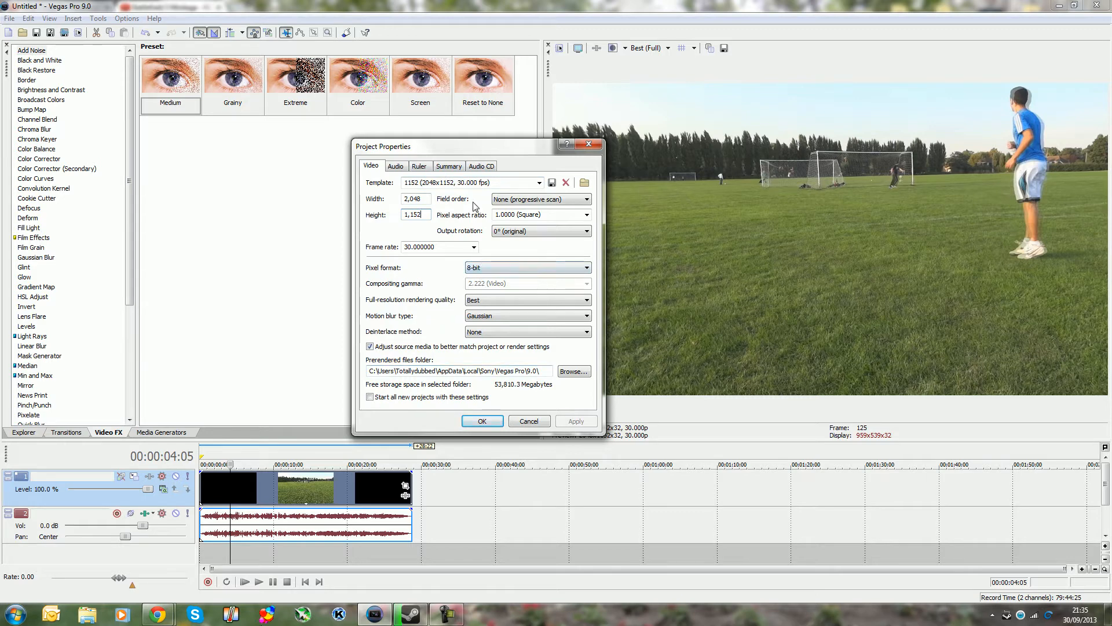
triple_click(414, 215)
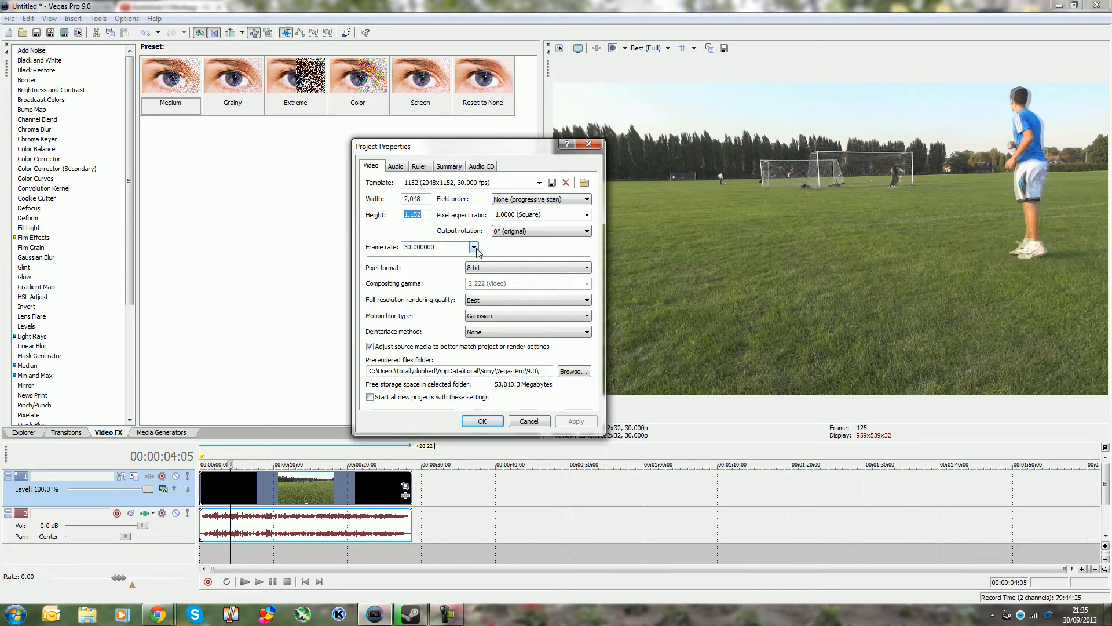
mouse_move(519, 249)
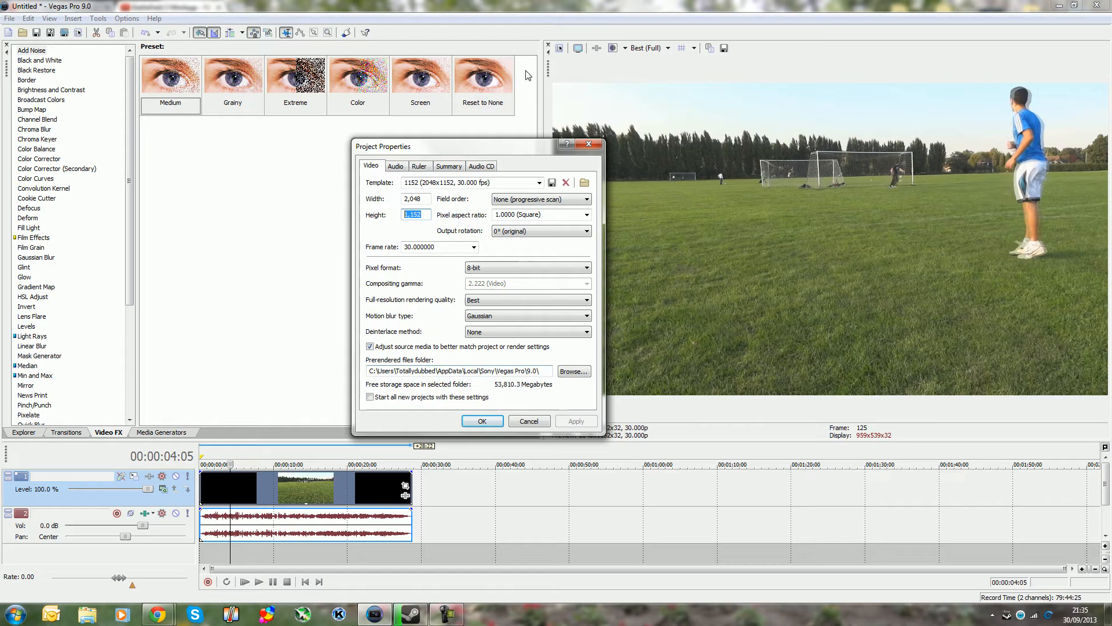
click(395, 166)
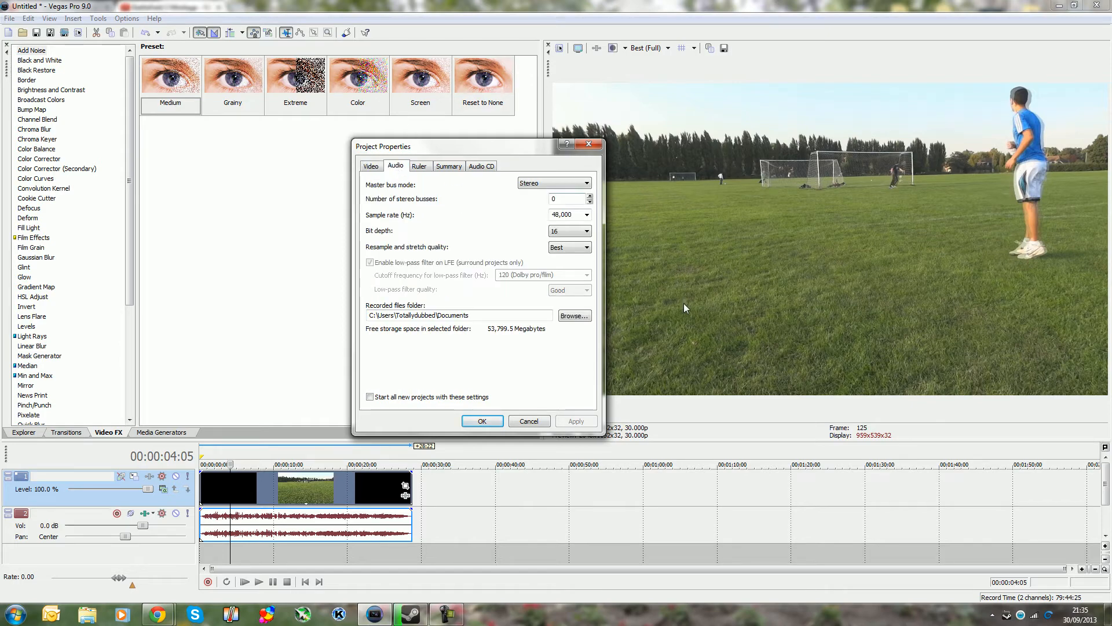
mouse_move(481, 166)
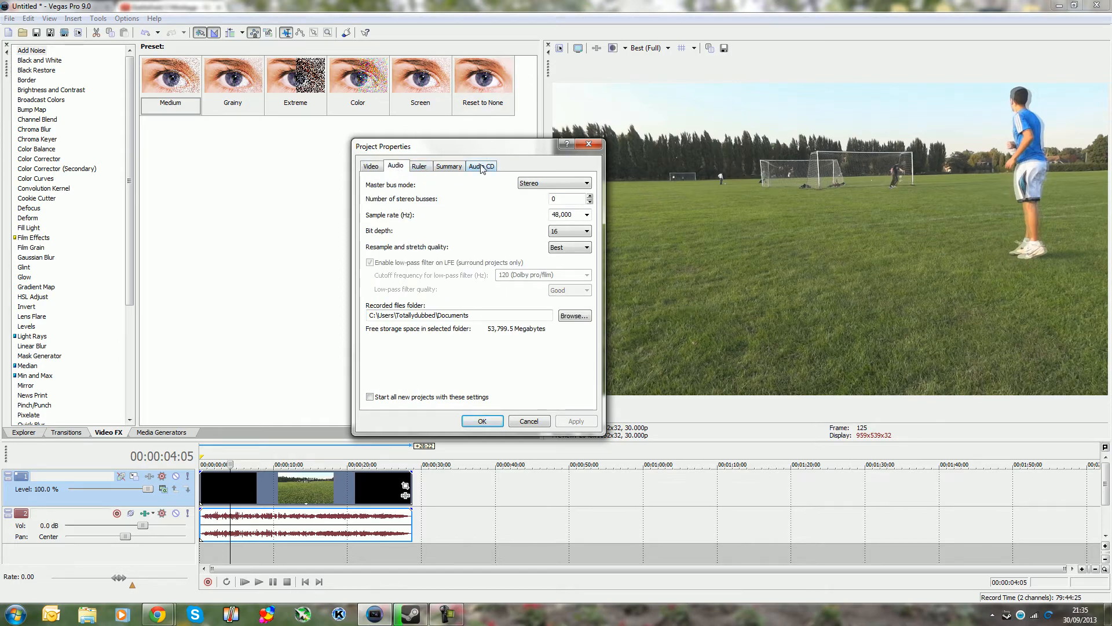
Begin rendering the project to a file via Render As.
click(9, 17)
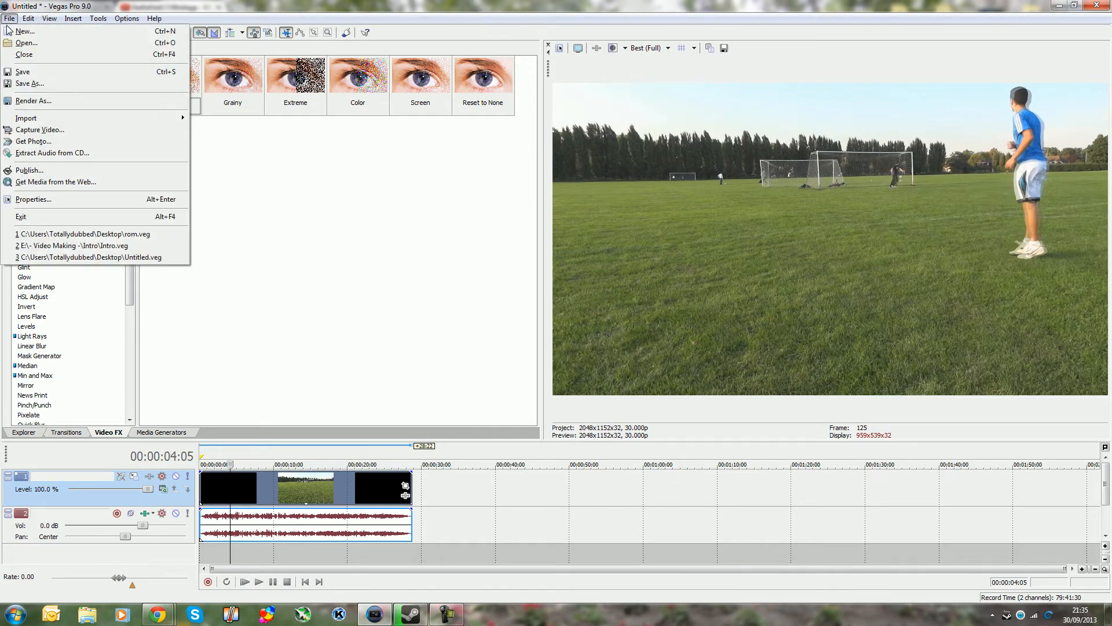
click(34, 100)
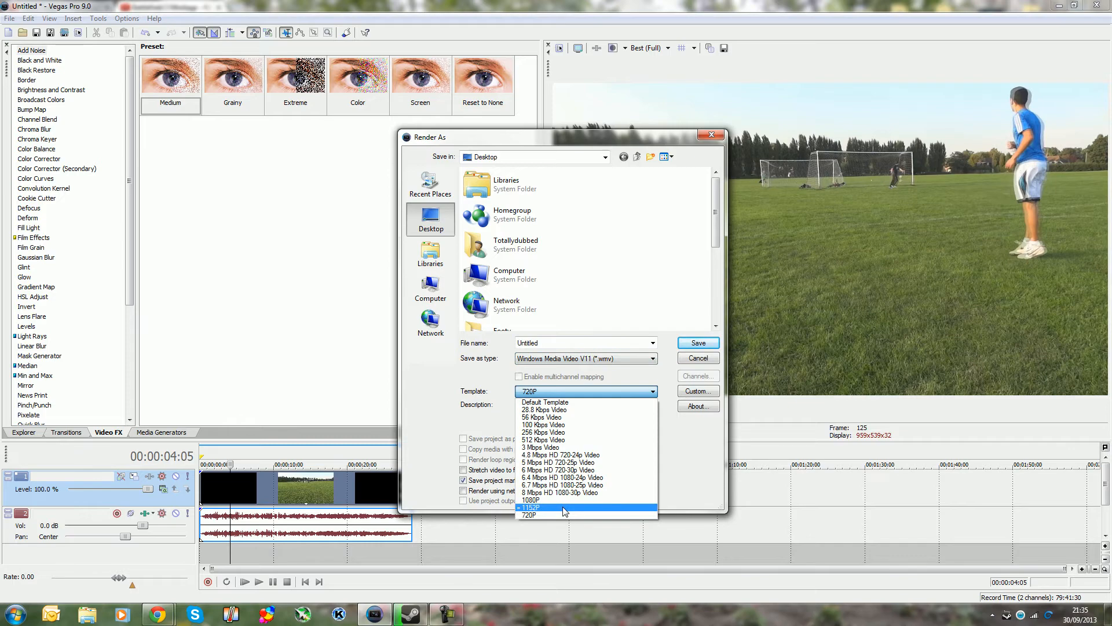
Choose the 1152P WMV render template and bring up its custom encoding settings.
click(531, 508)
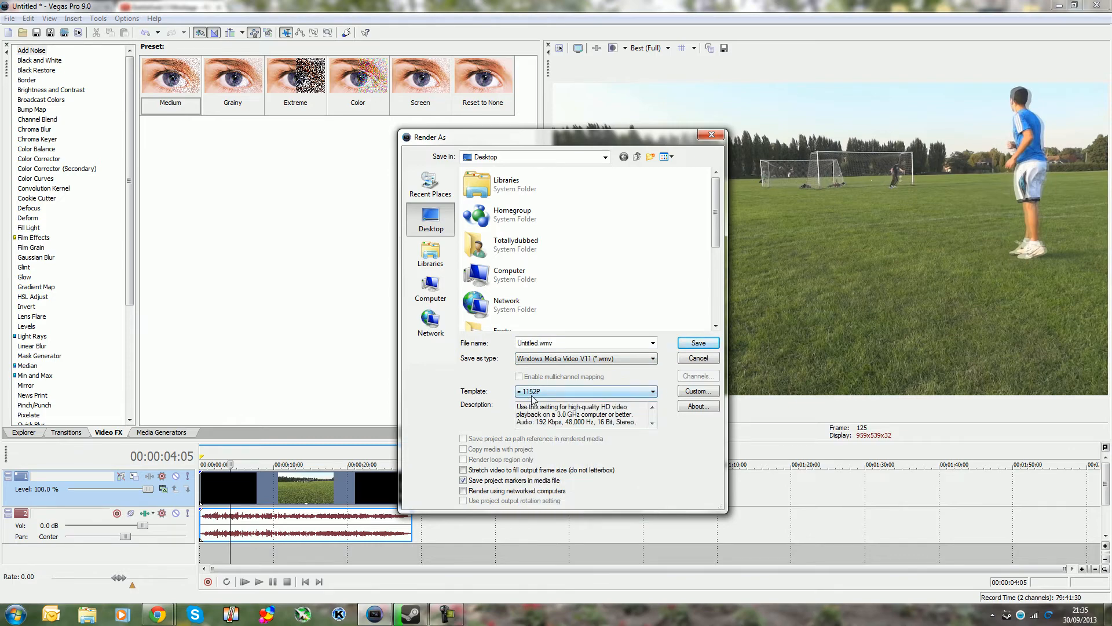
click(698, 390)
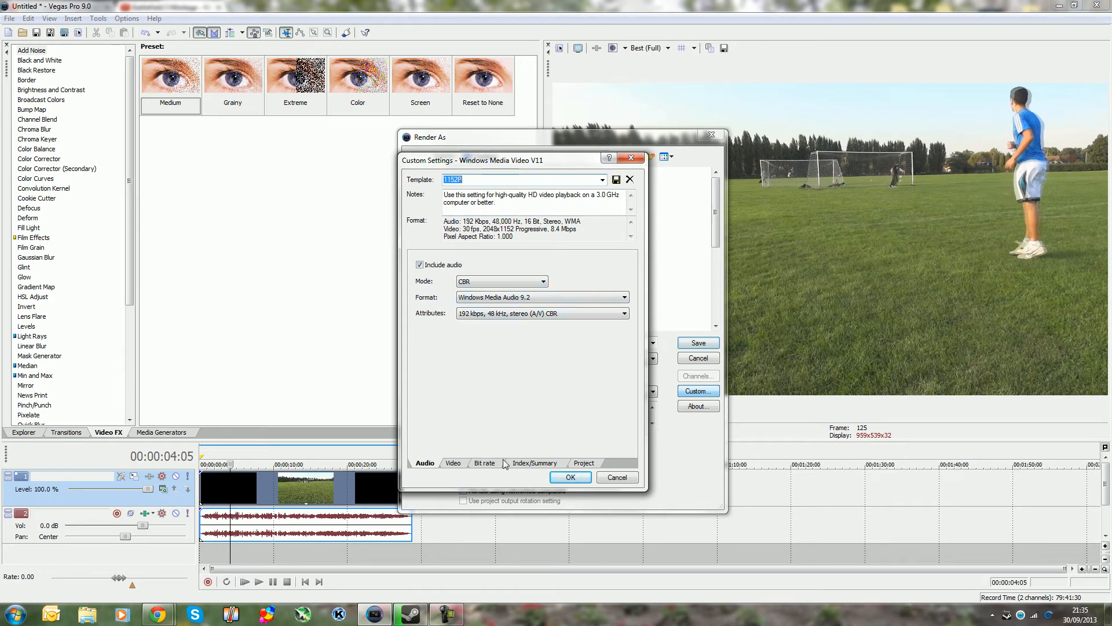
Check the template's 2048x1152 30 fps, 86% quality, Best rendering settings, cancel, and return to YouTube.
click(453, 462)
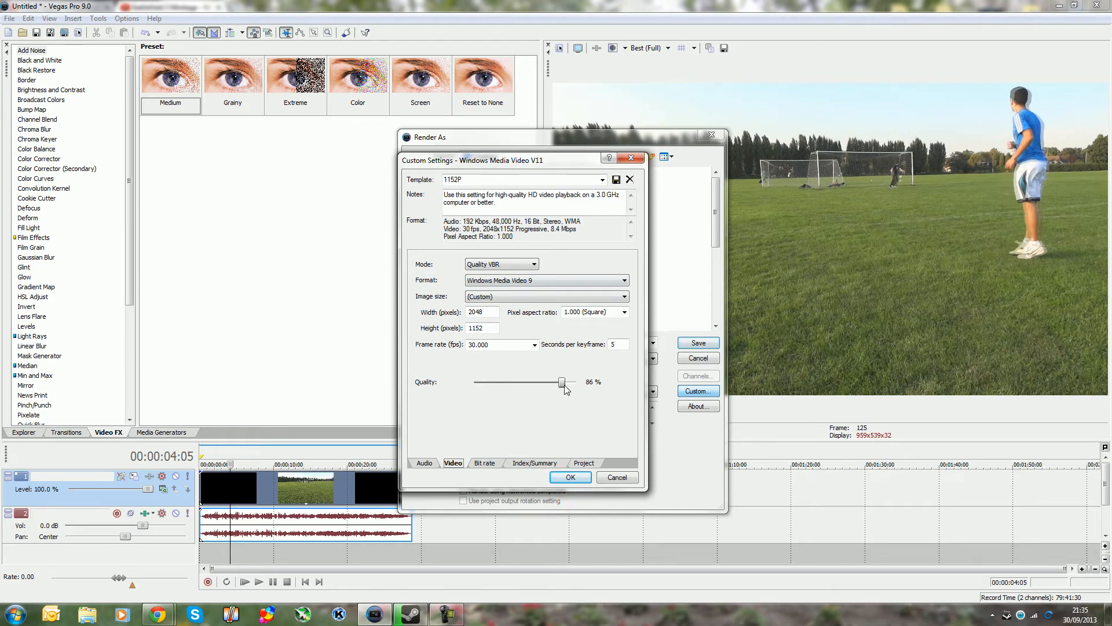
mouse_move(429, 491)
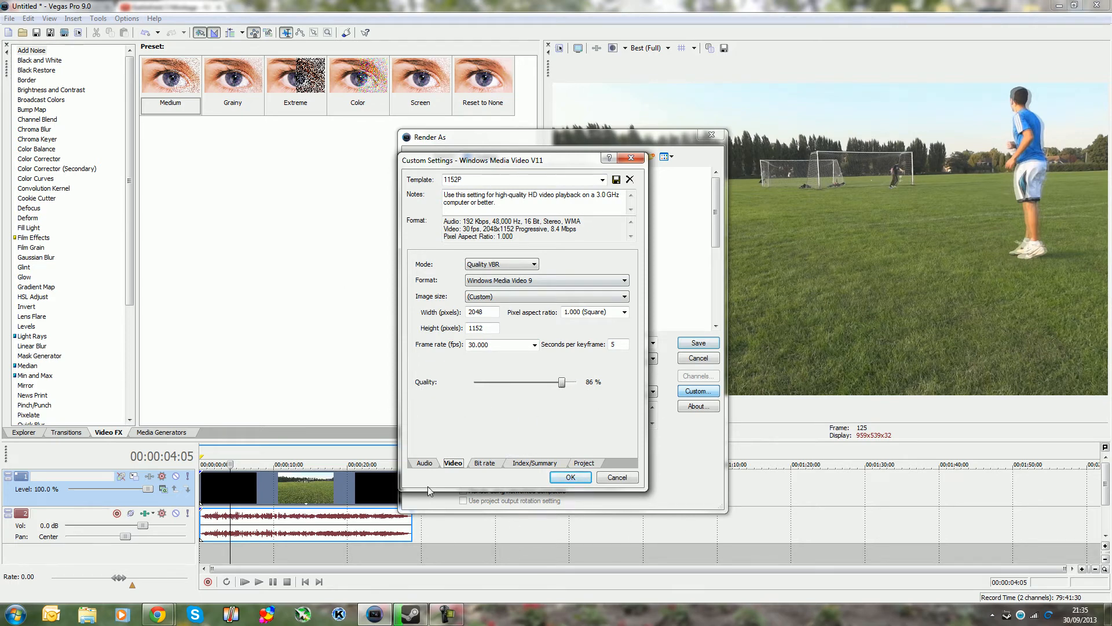
mouse_move(635, 374)
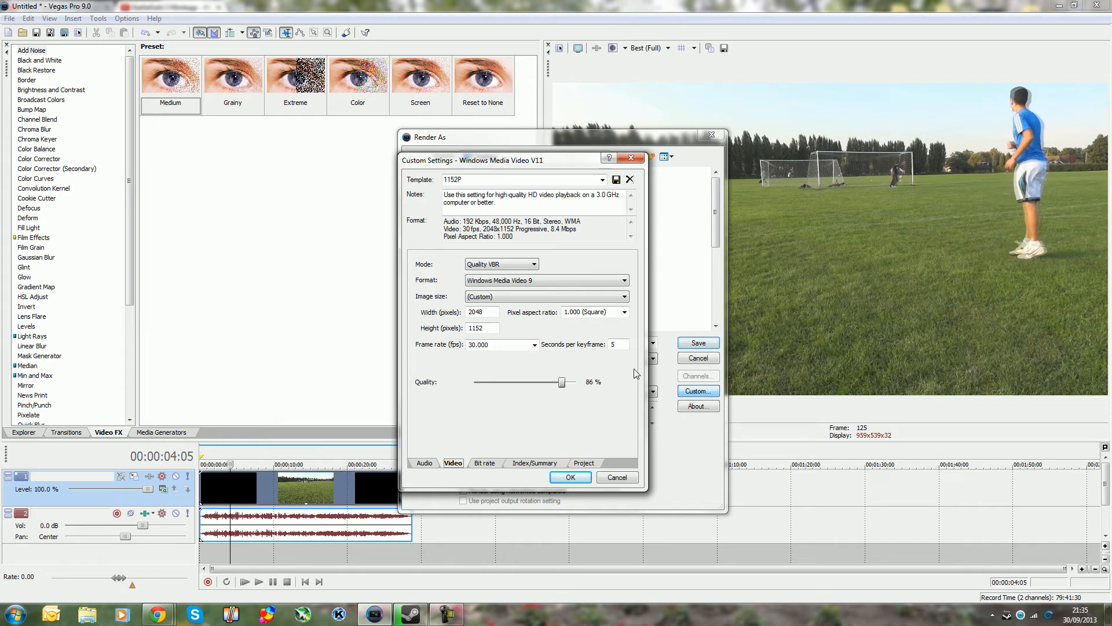
mouse_move(501, 380)
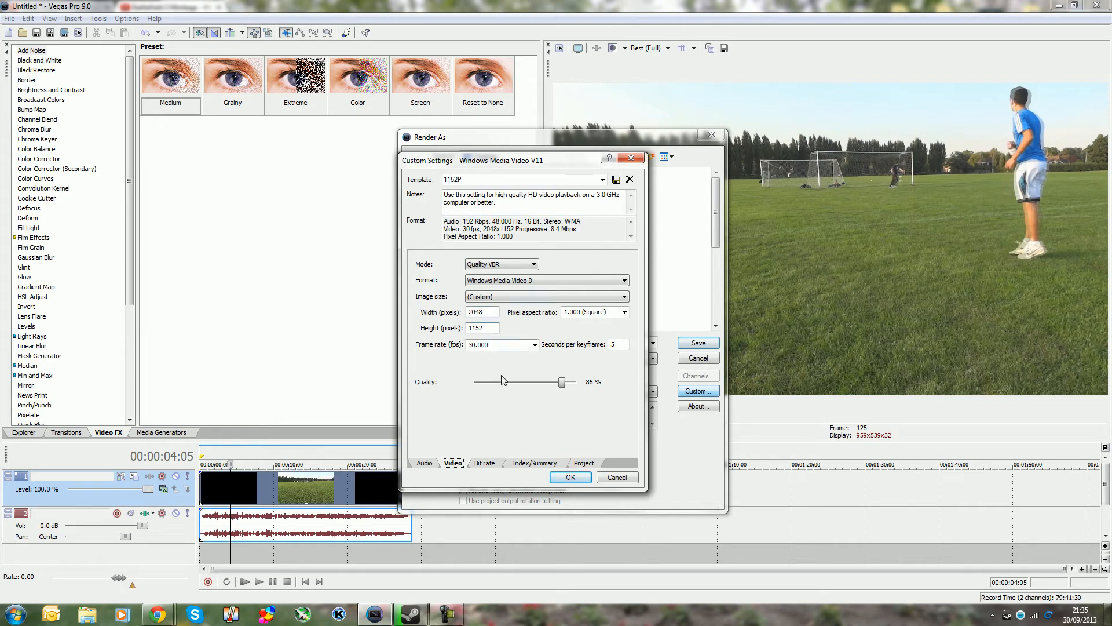
click(534, 462)
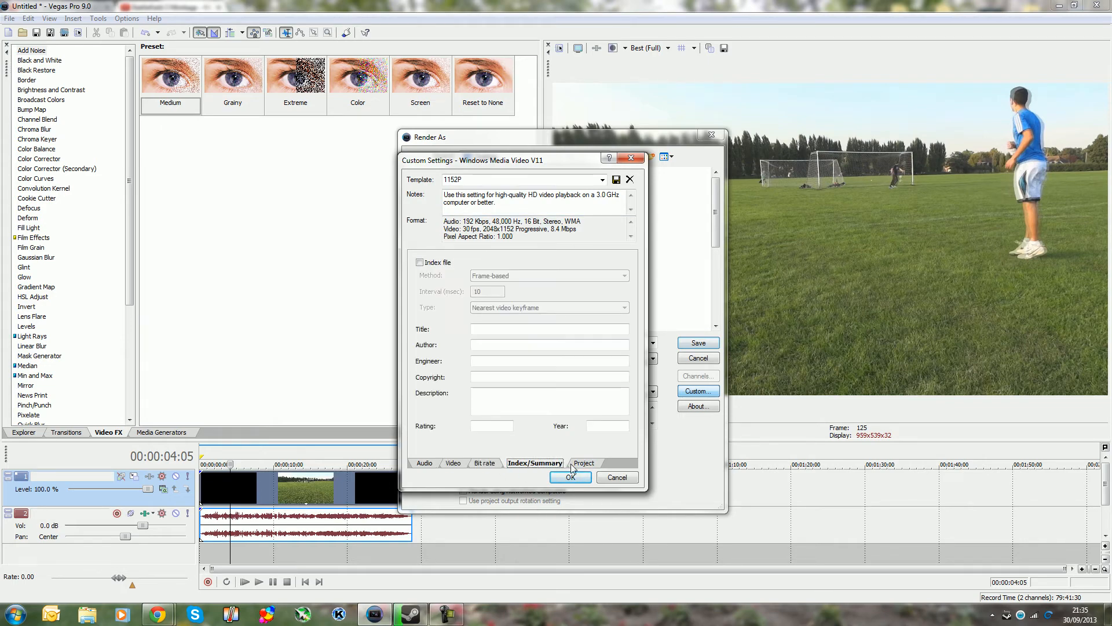
click(584, 462)
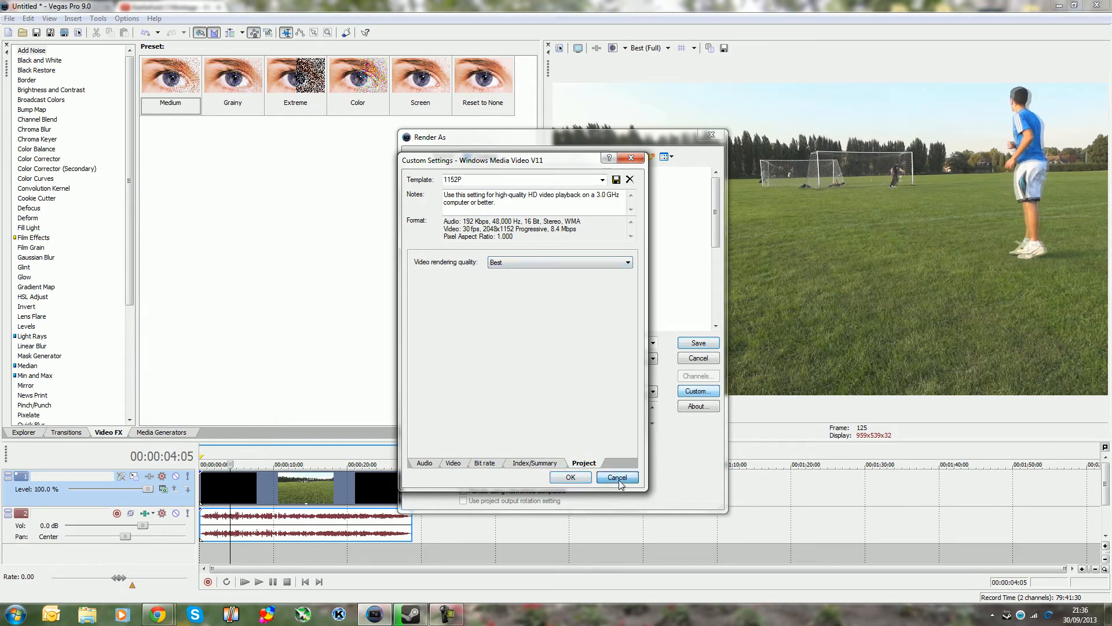
click(617, 476)
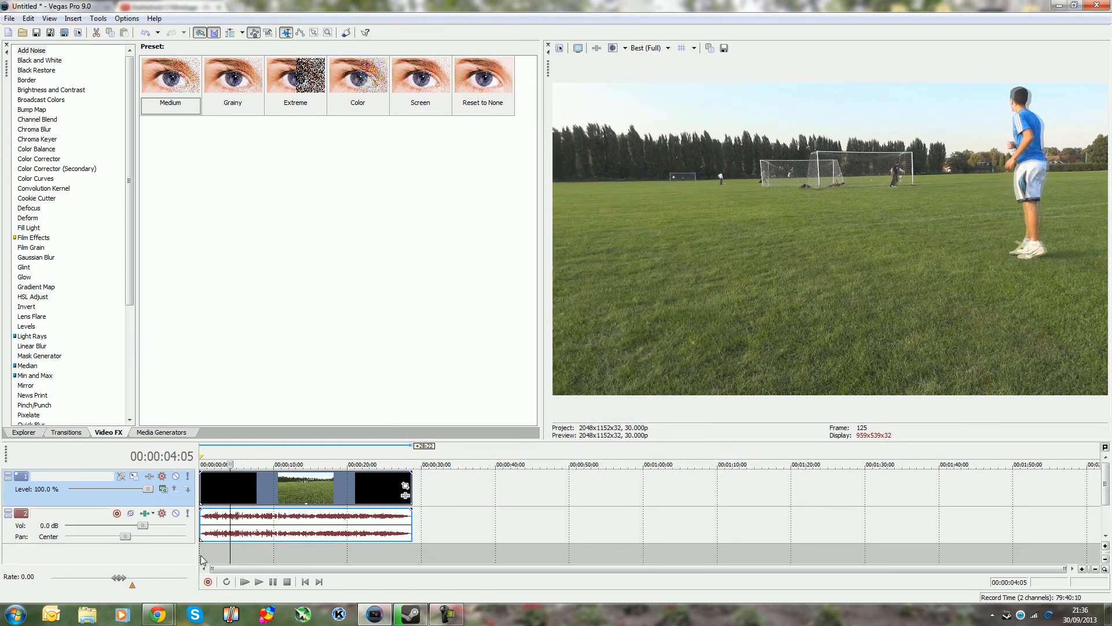
mouse_move(158, 614)
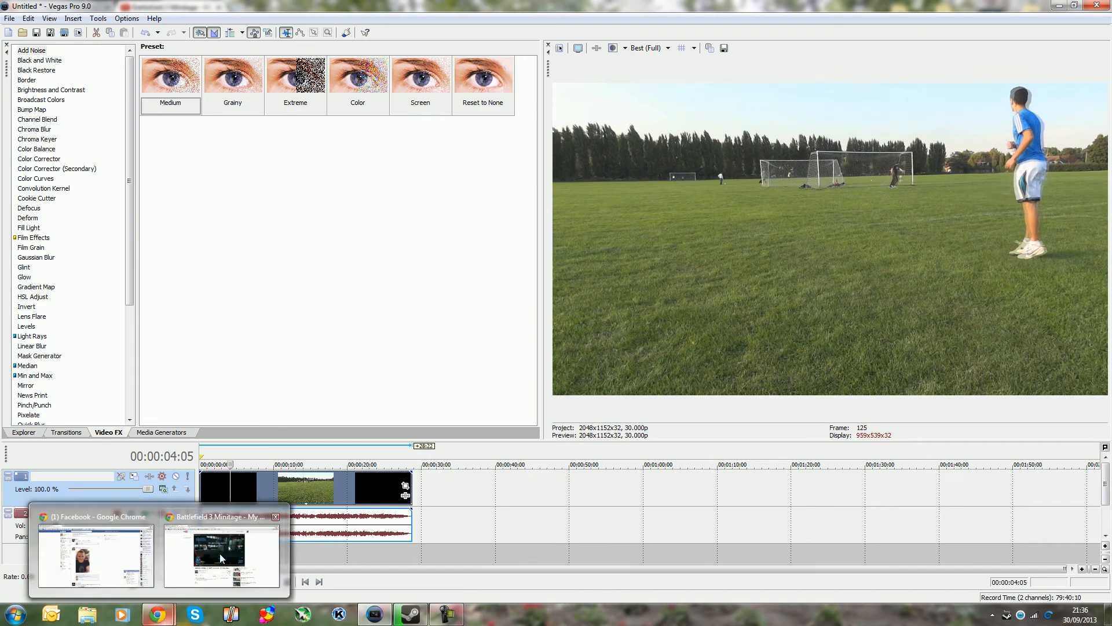
click(222, 555)
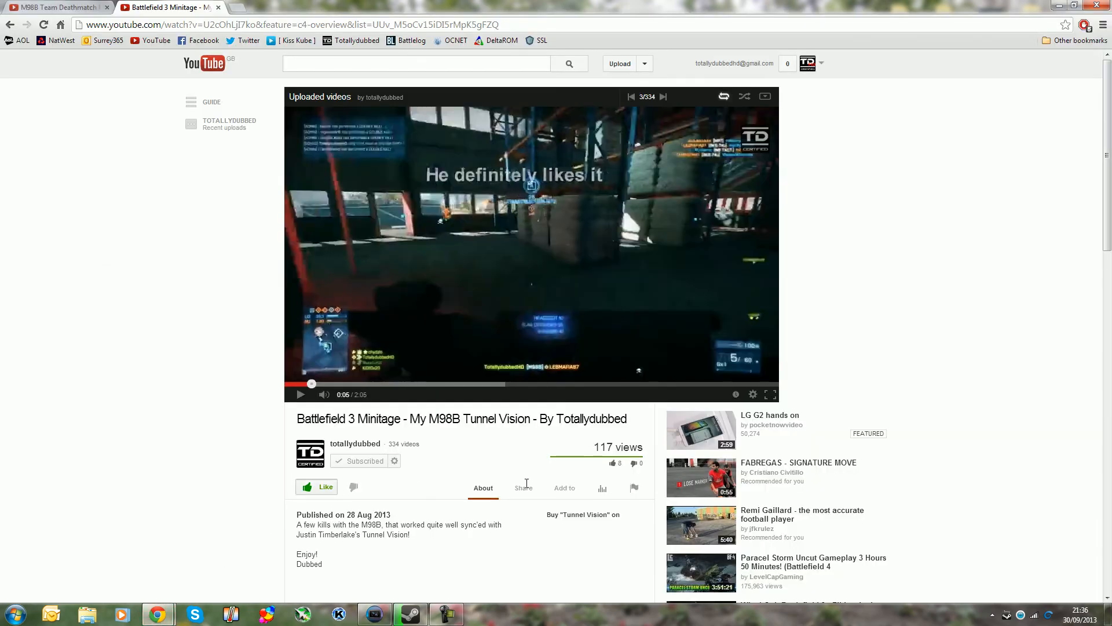
Restart the M98B Team Deathmatch Montage video, play it briefly and pause near the start.
click(630, 97)
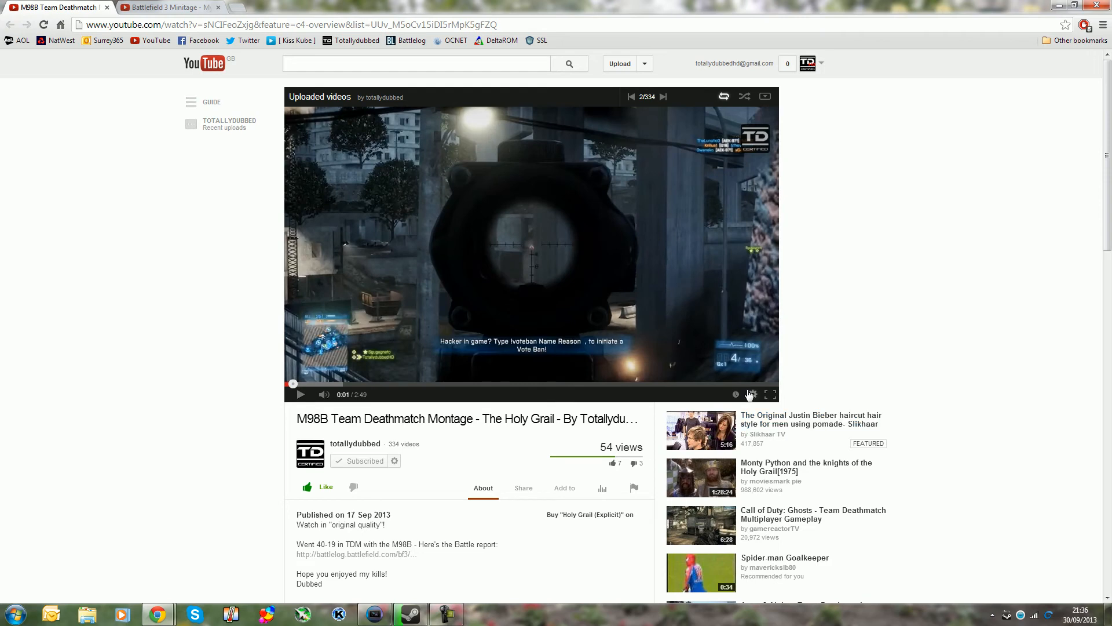
click(750, 394)
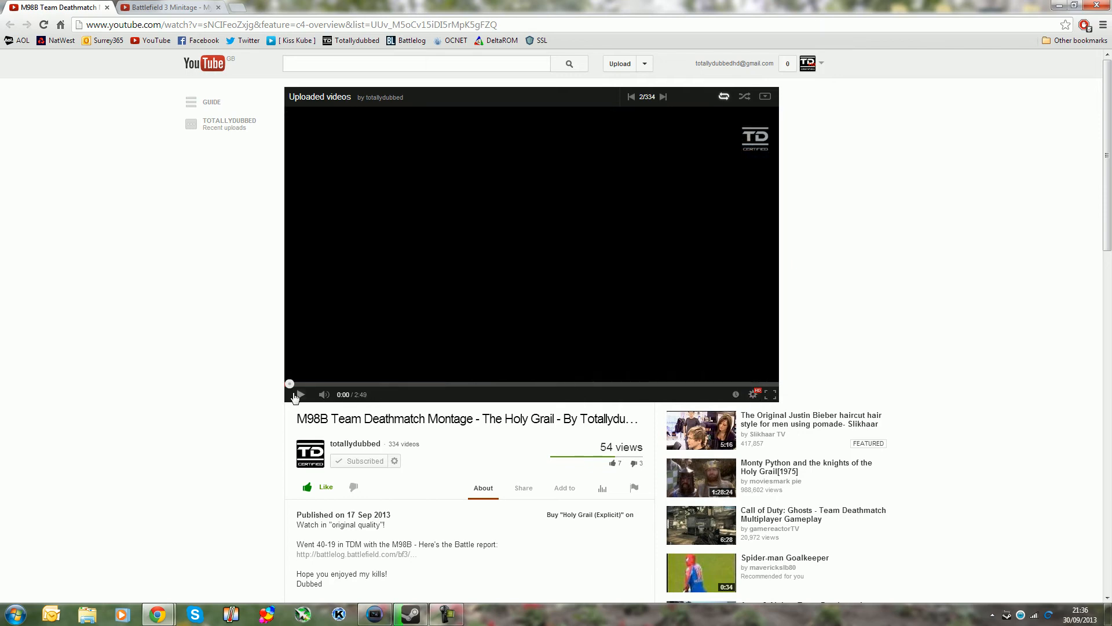
mouse_move(276, 391)
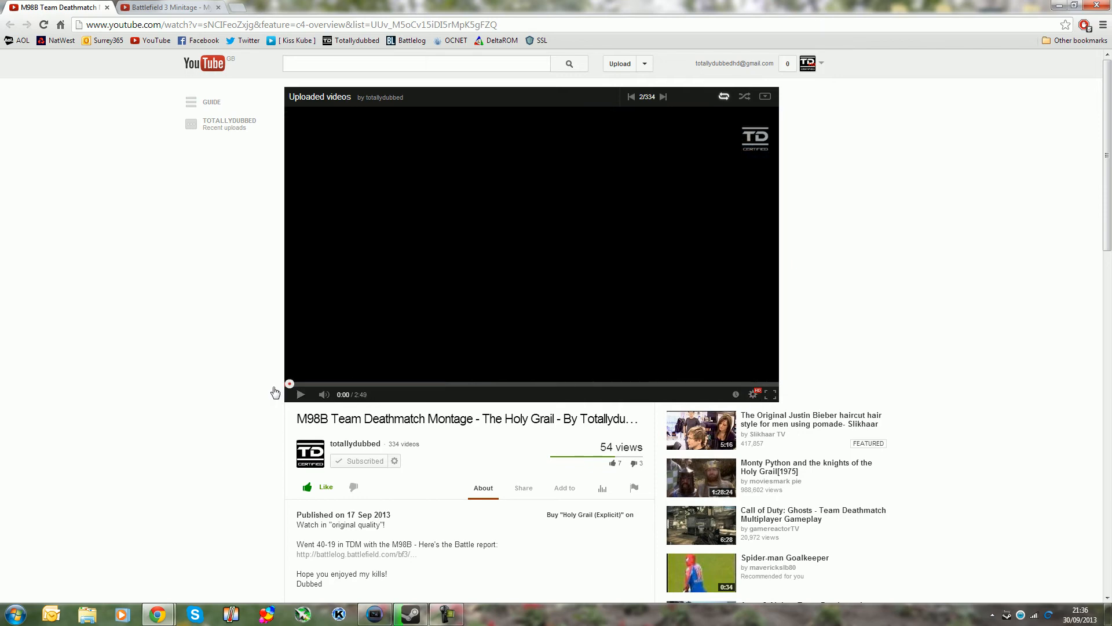
click(300, 394)
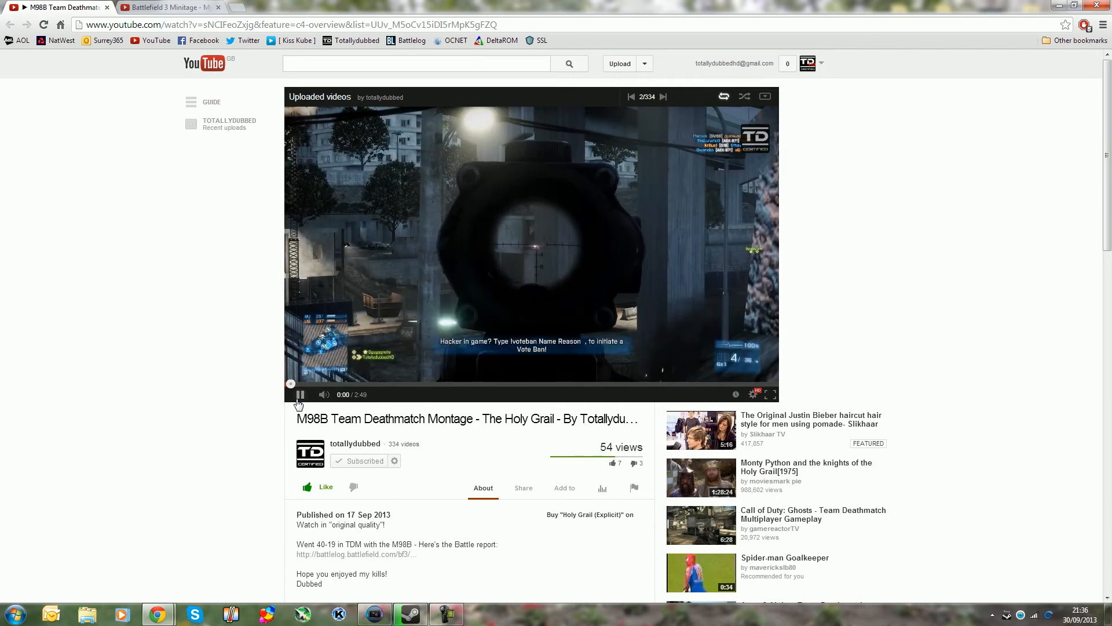
click(299, 394)
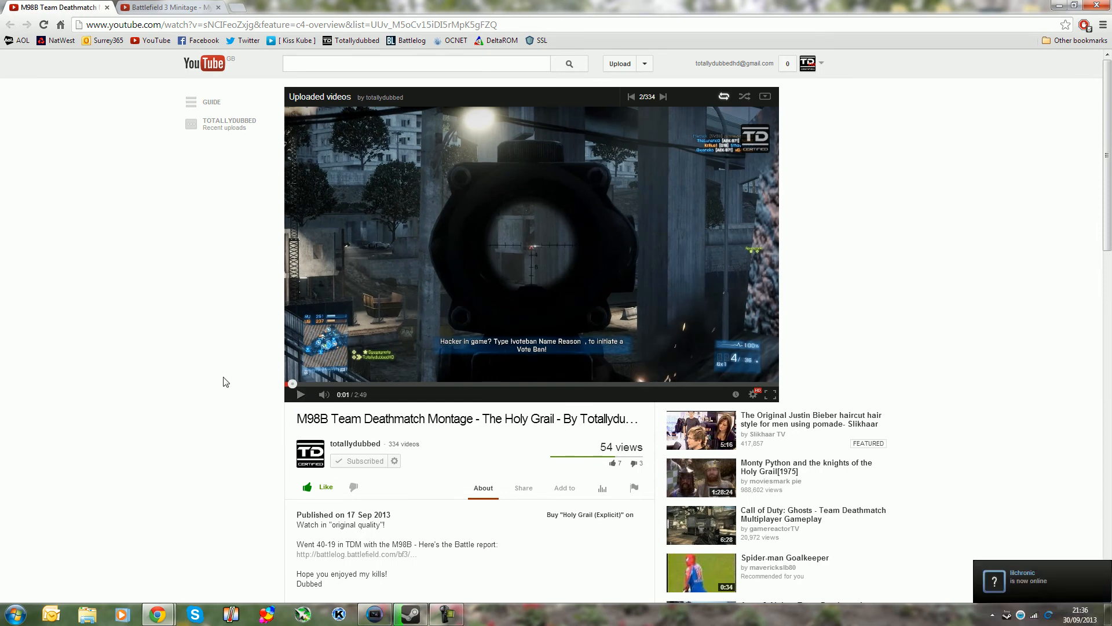
mouse_move(148, 302)
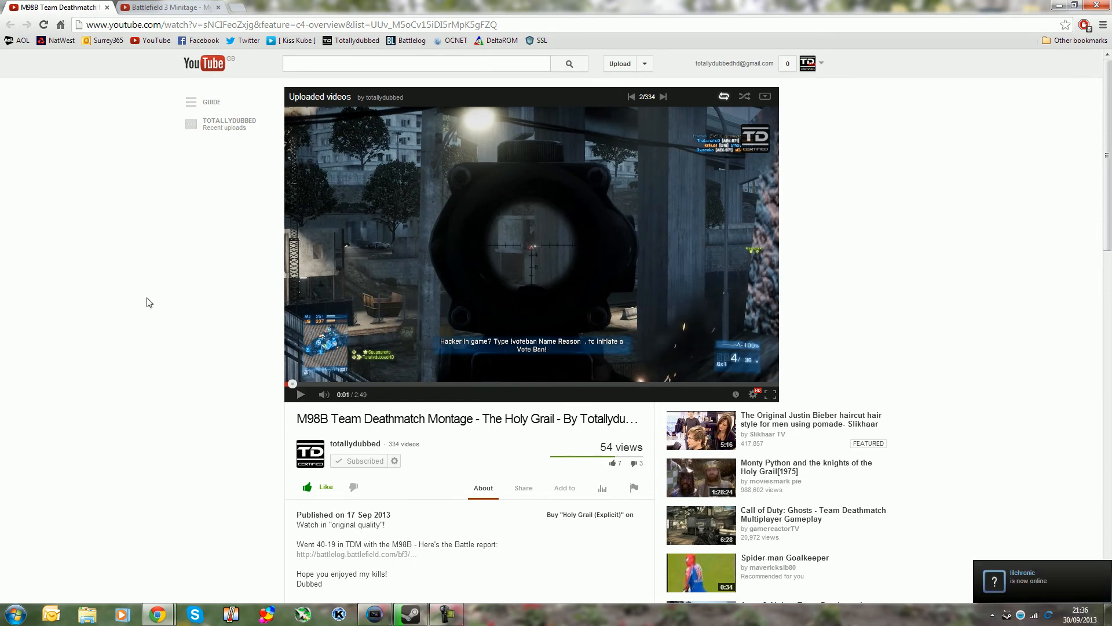
mouse_move(253, 319)
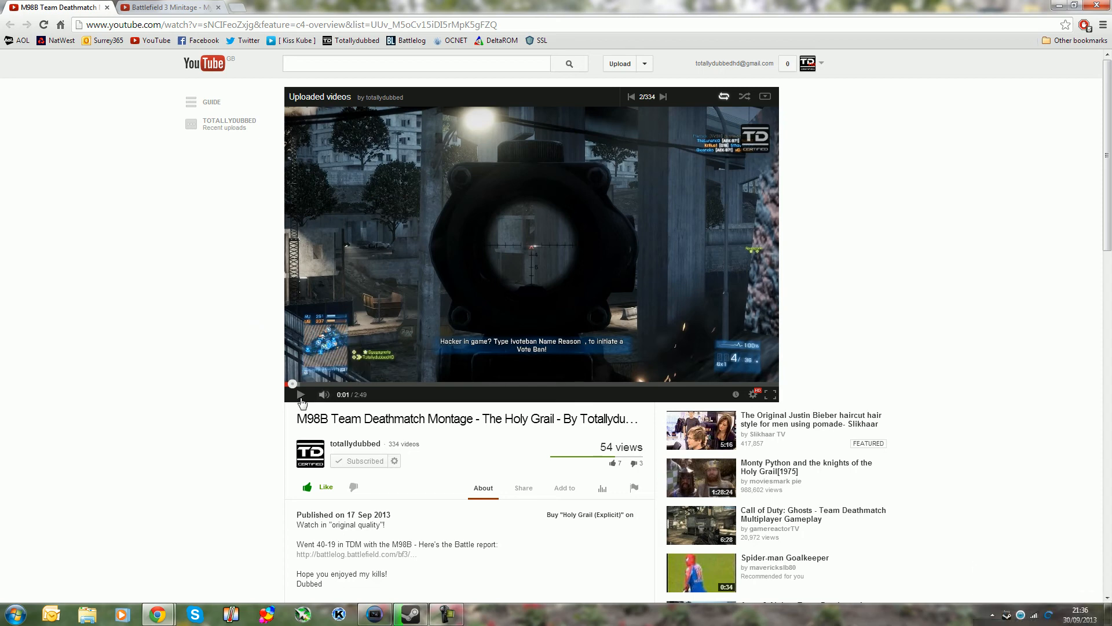
click(736, 394)
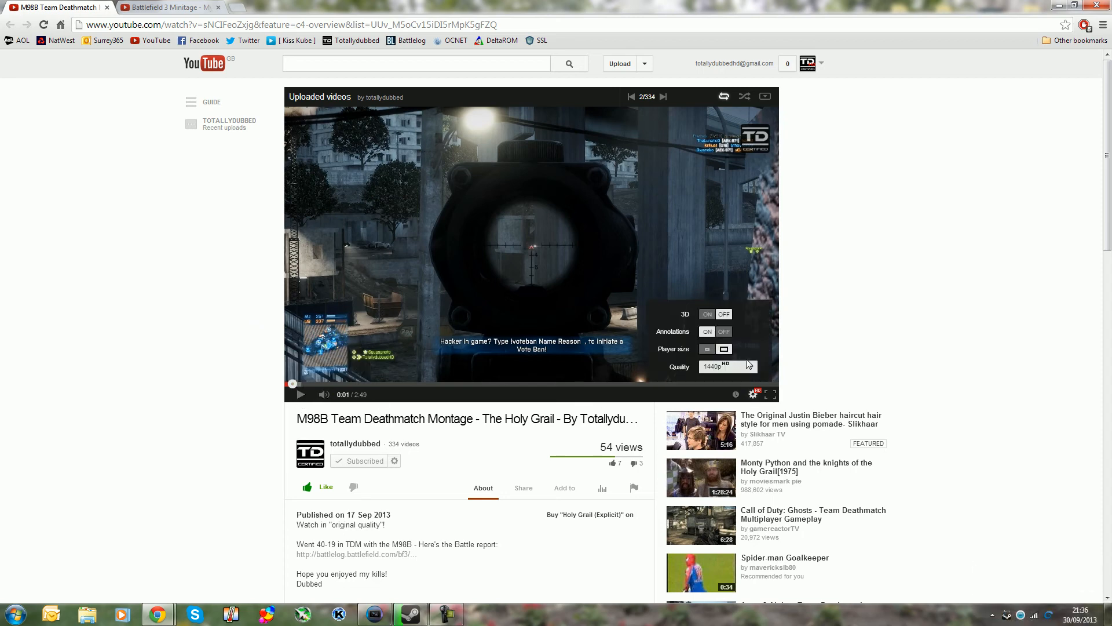
click(727, 366)
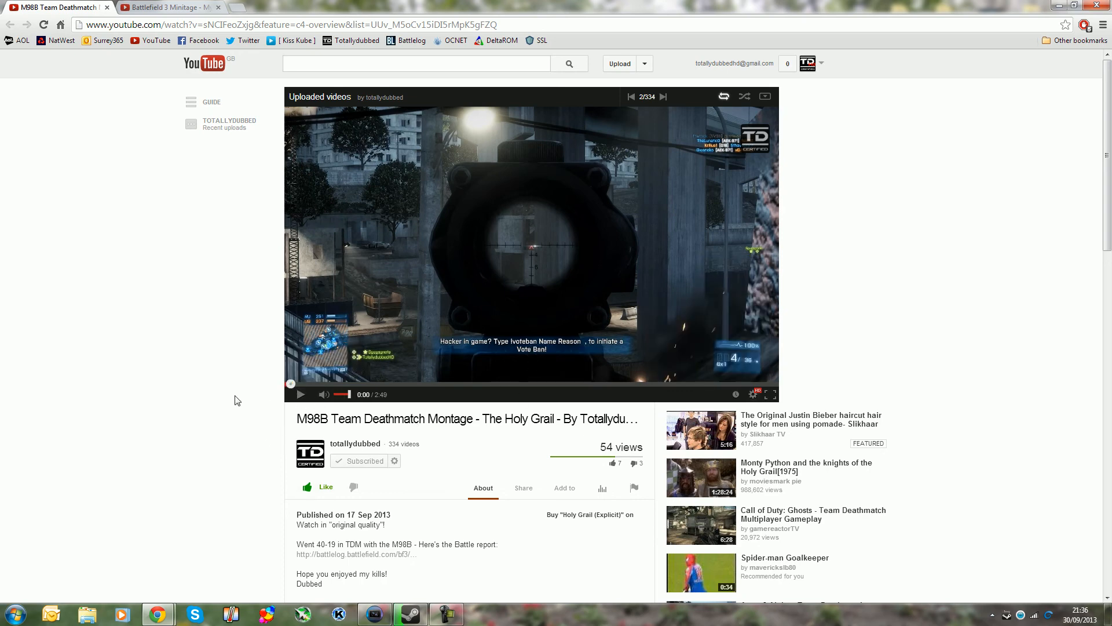
mouse_move(254, 419)
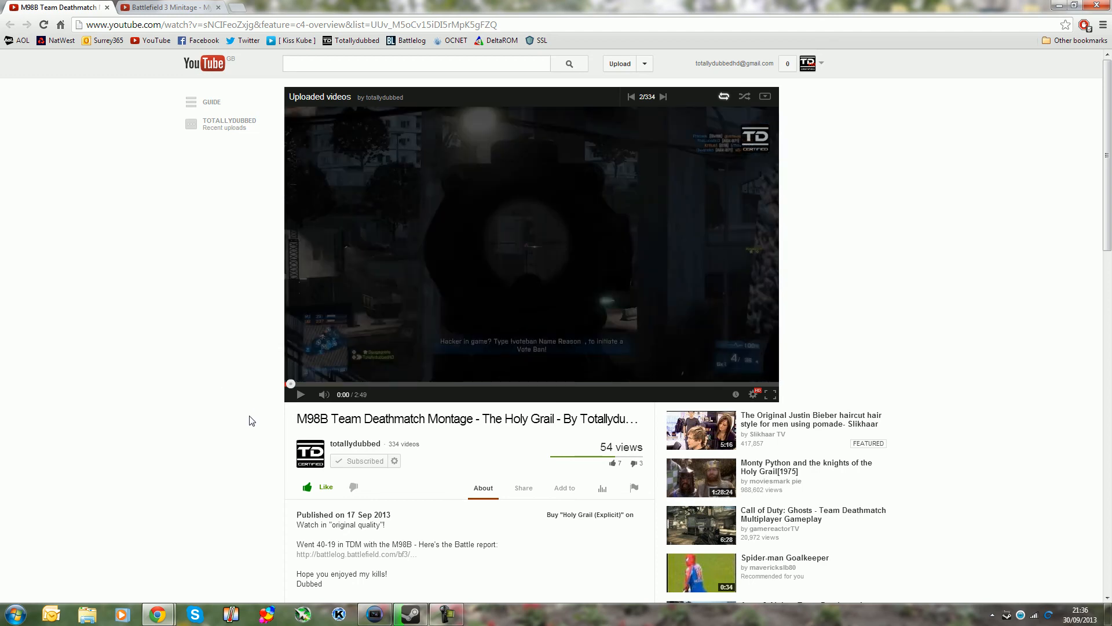
mouse_move(506, 274)
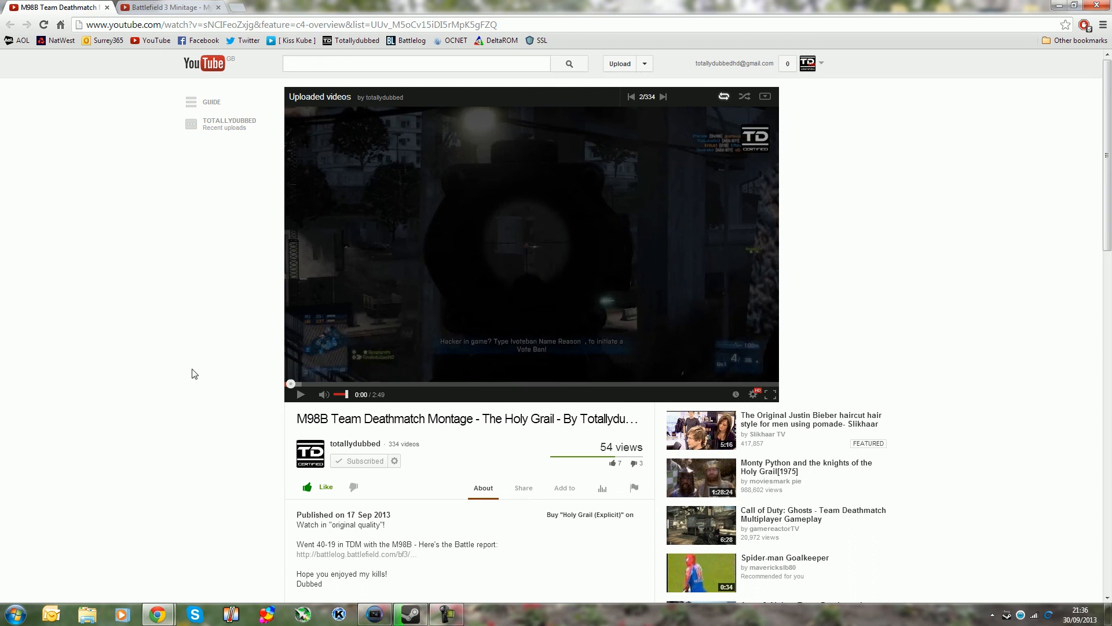
mouse_move(163, 58)
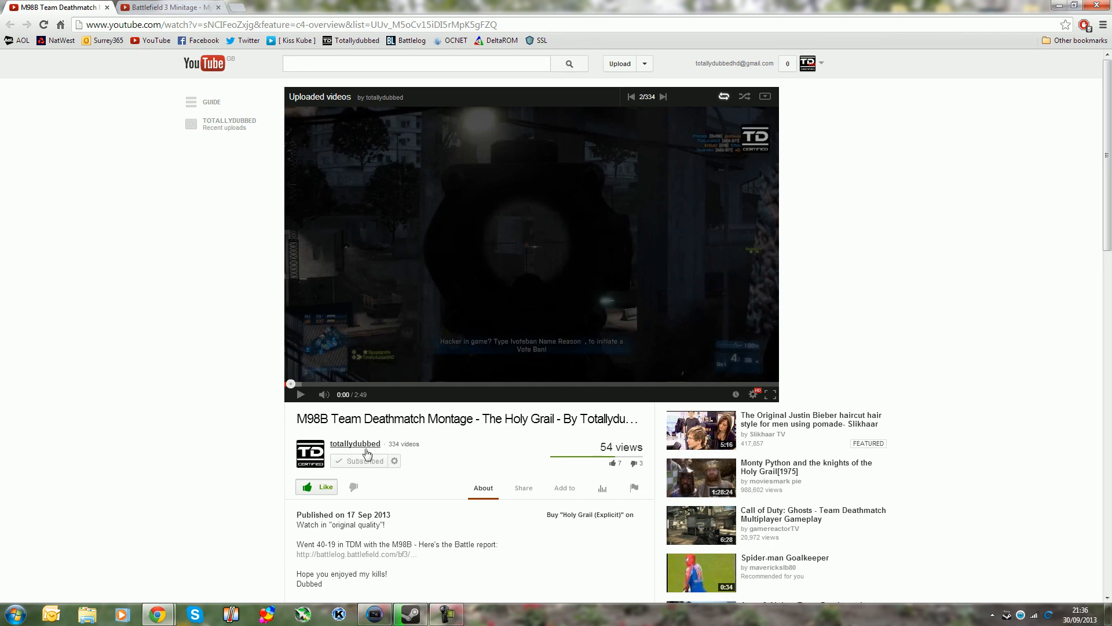
mouse_move(354, 444)
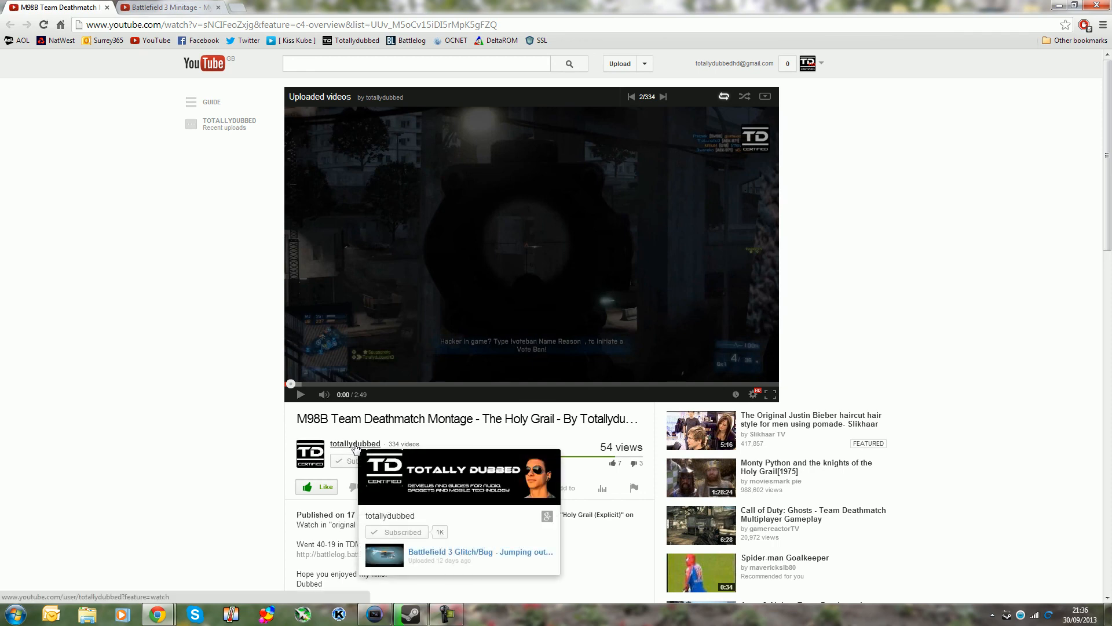
mouse_move(557, 576)
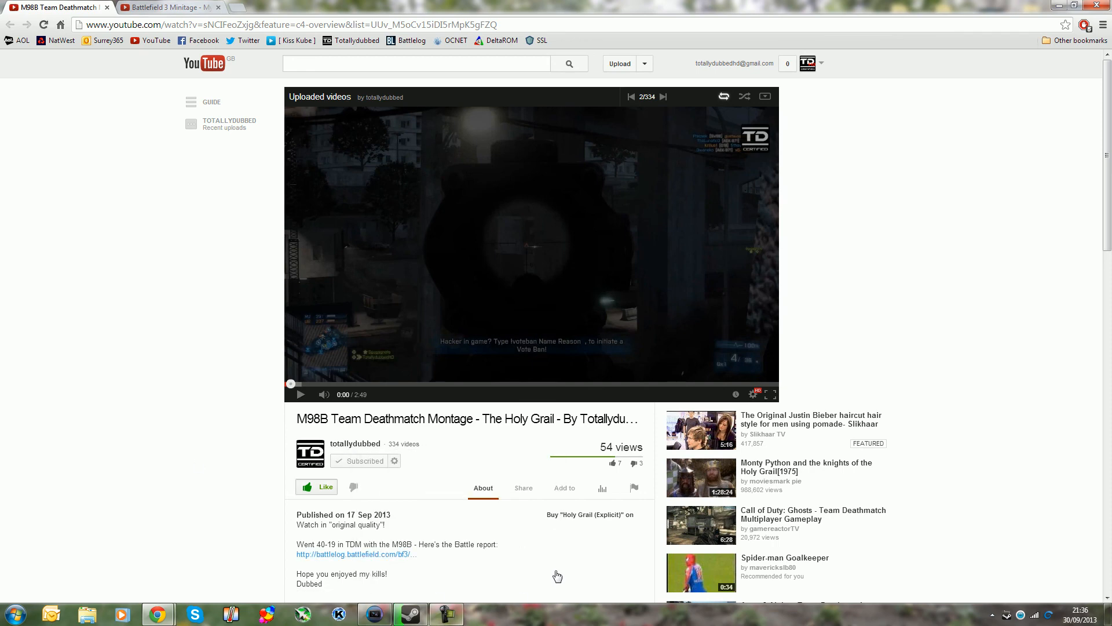